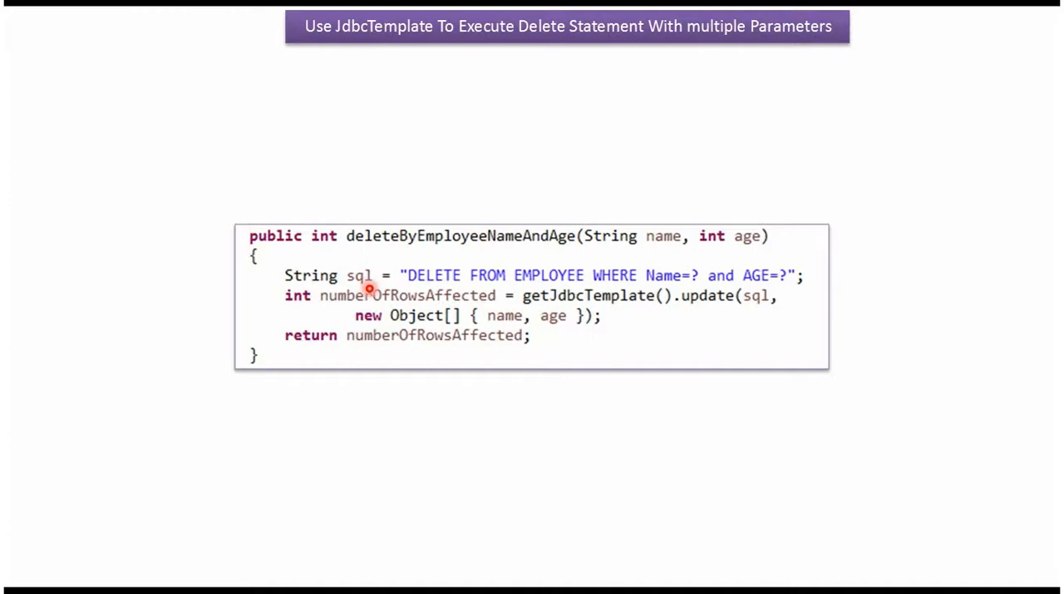
mouse_move(572, 296)
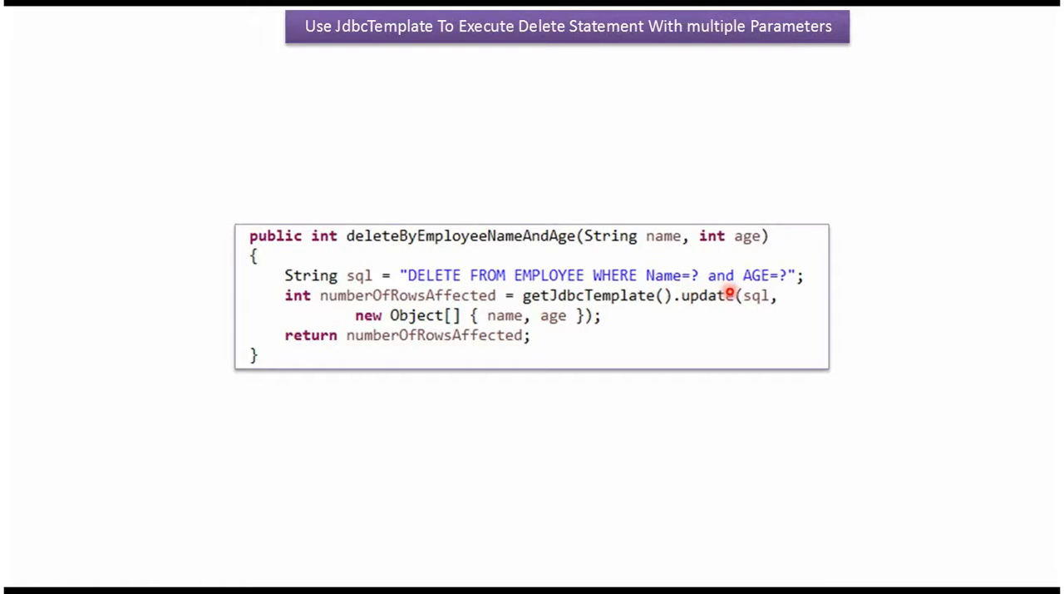
mouse_move(748, 331)
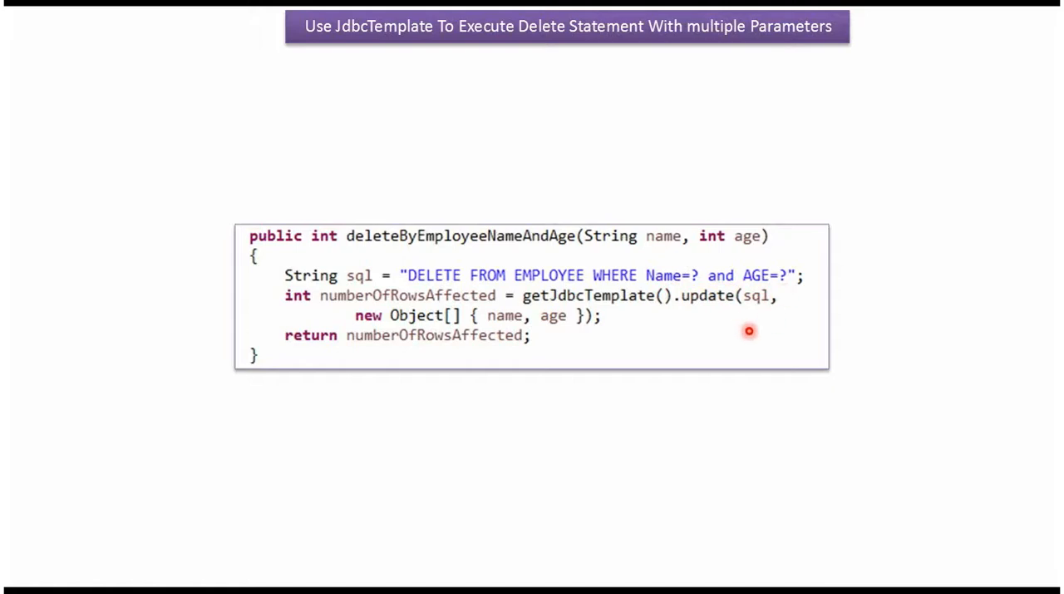
mouse_move(715, 304)
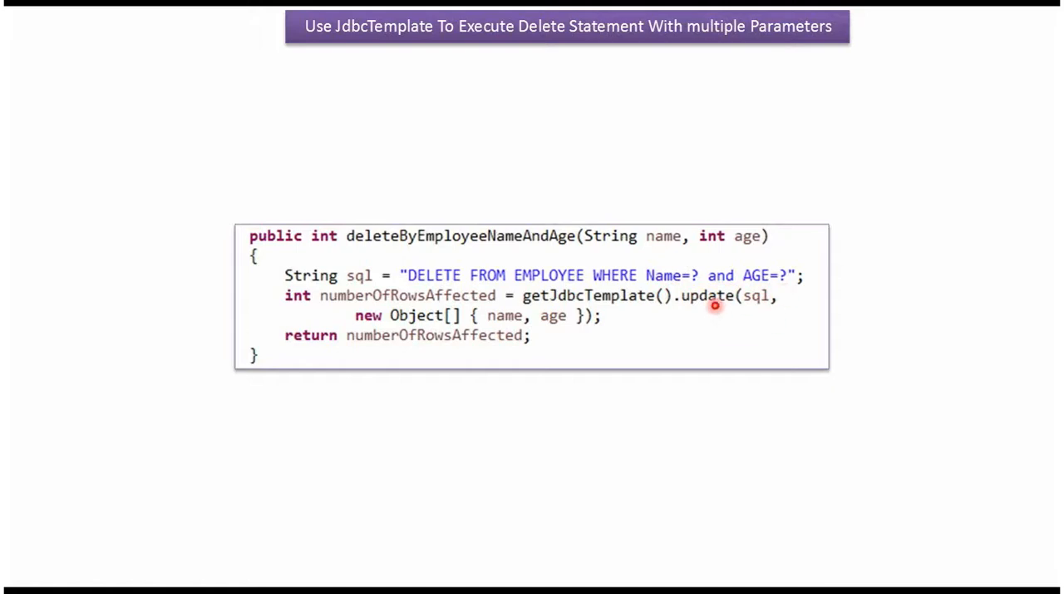
mouse_move(759, 309)
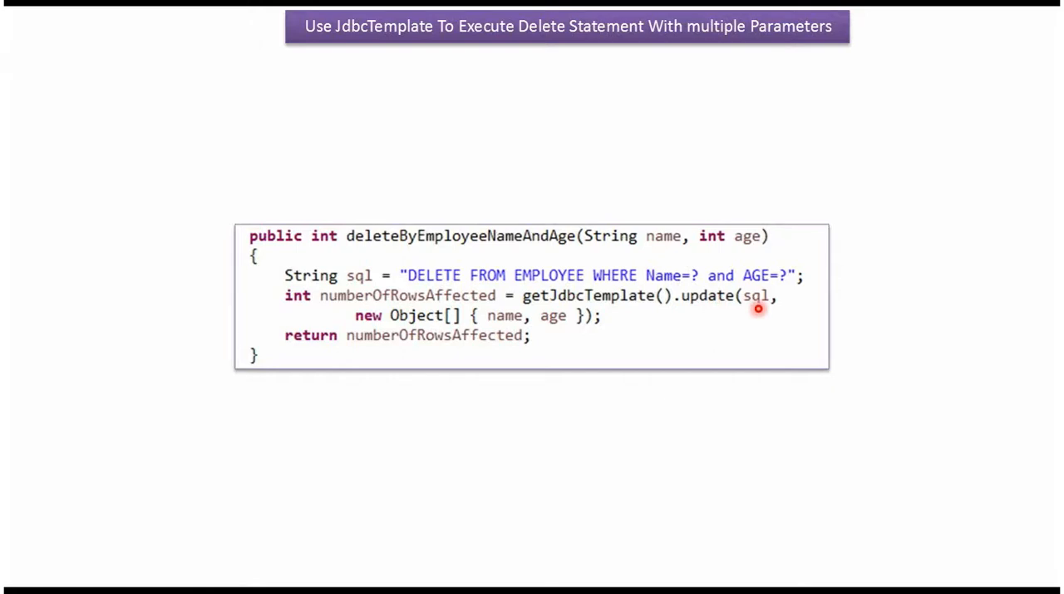
mouse_move(512, 317)
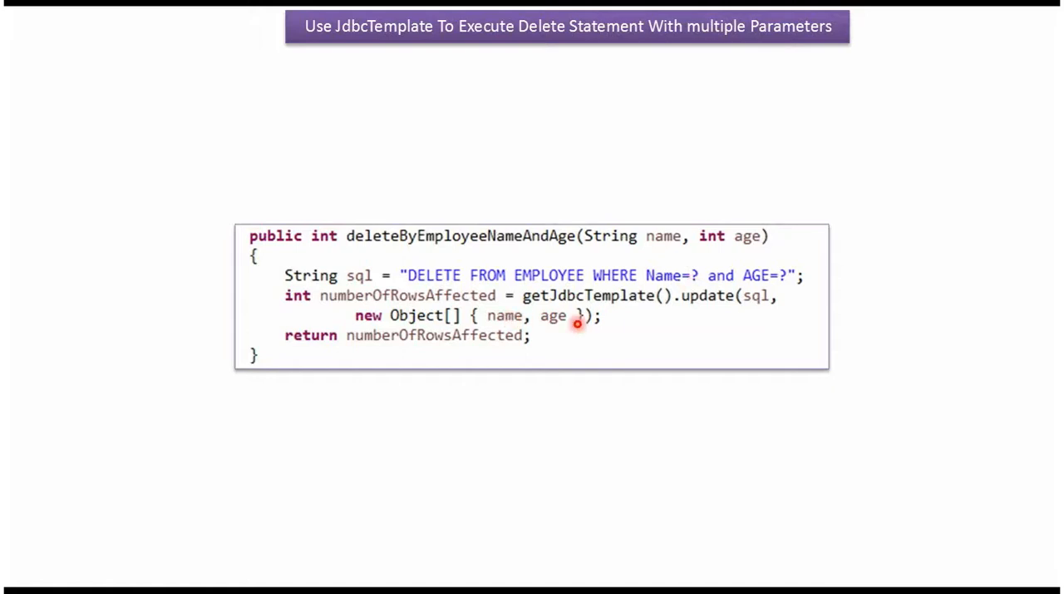
mouse_move(781, 279)
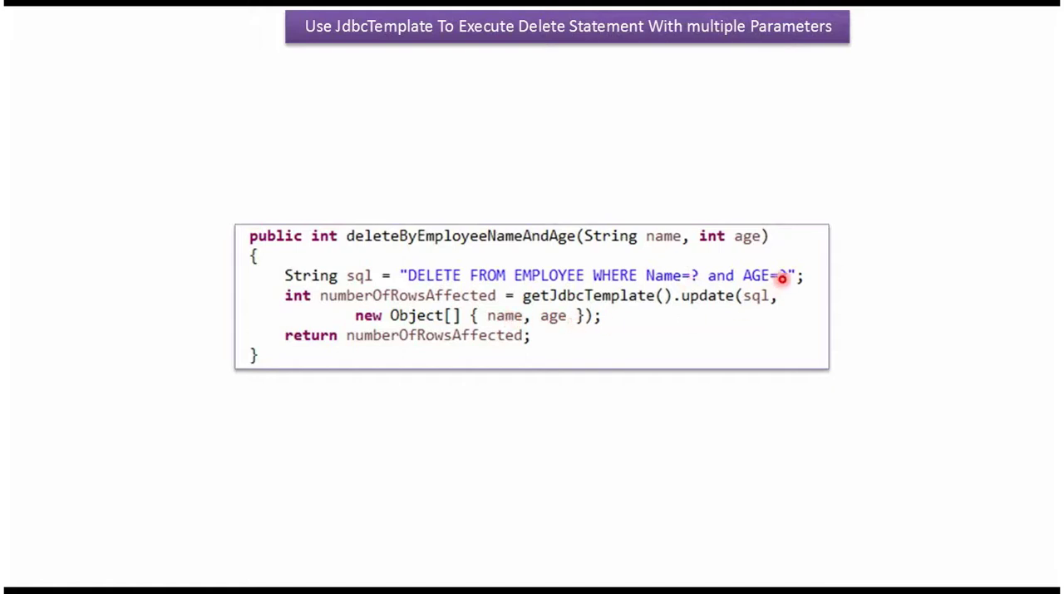
mouse_move(695, 305)
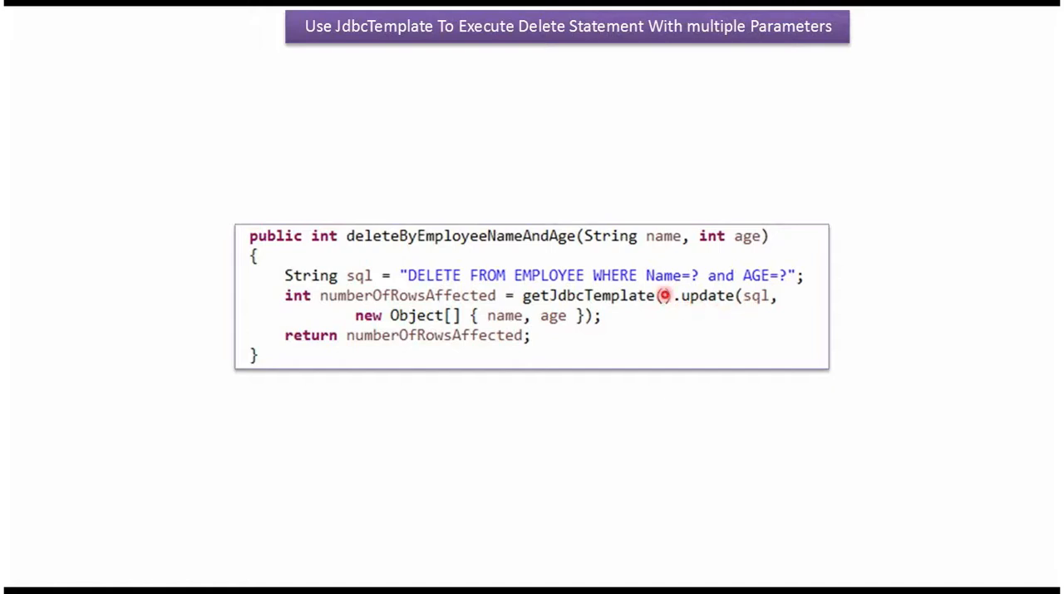
mouse_move(712, 291)
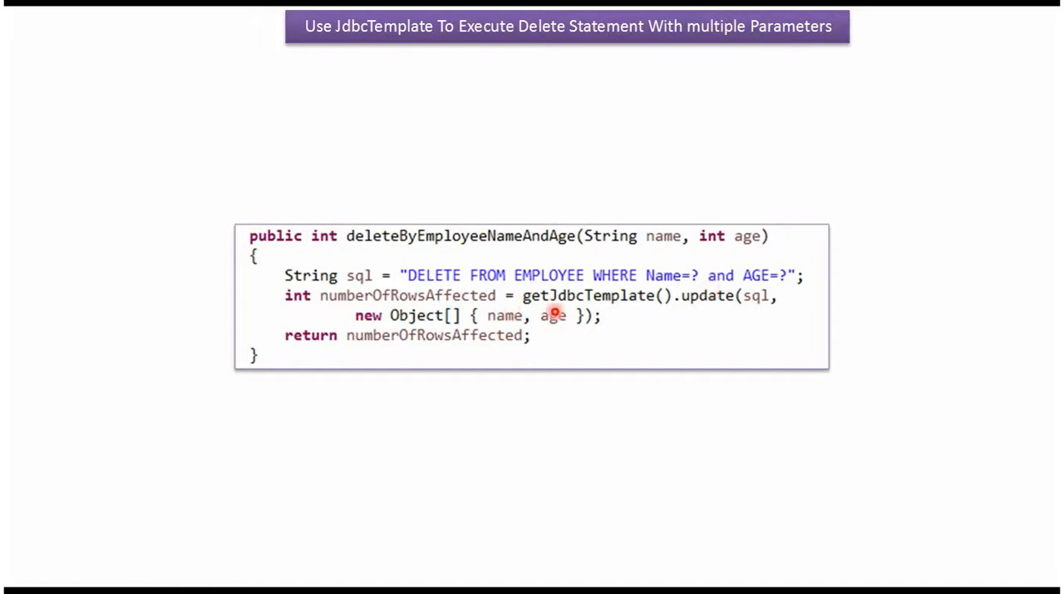
mouse_move(695, 312)
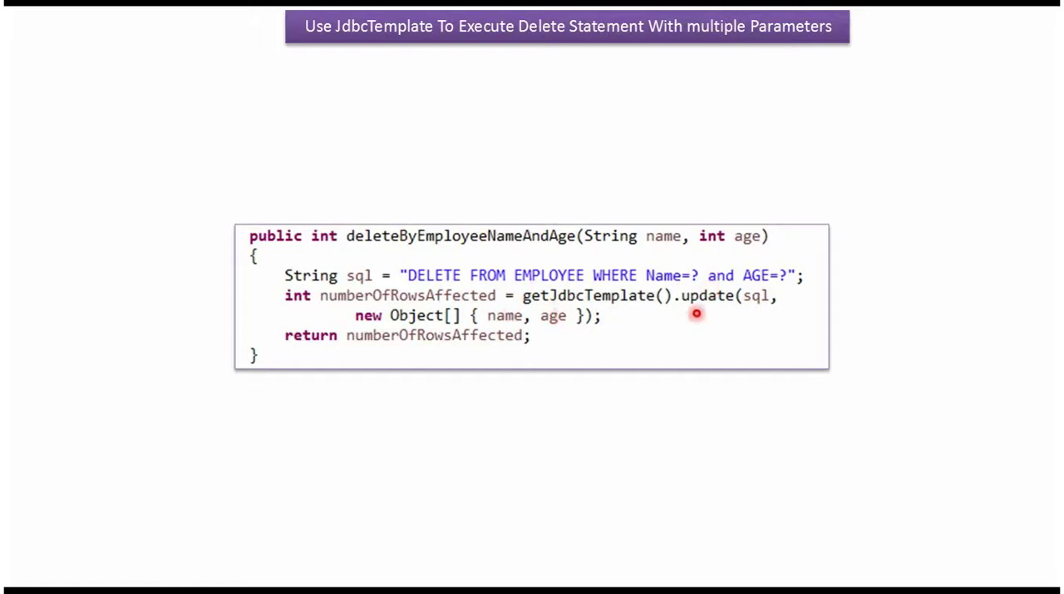
mouse_move(449, 290)
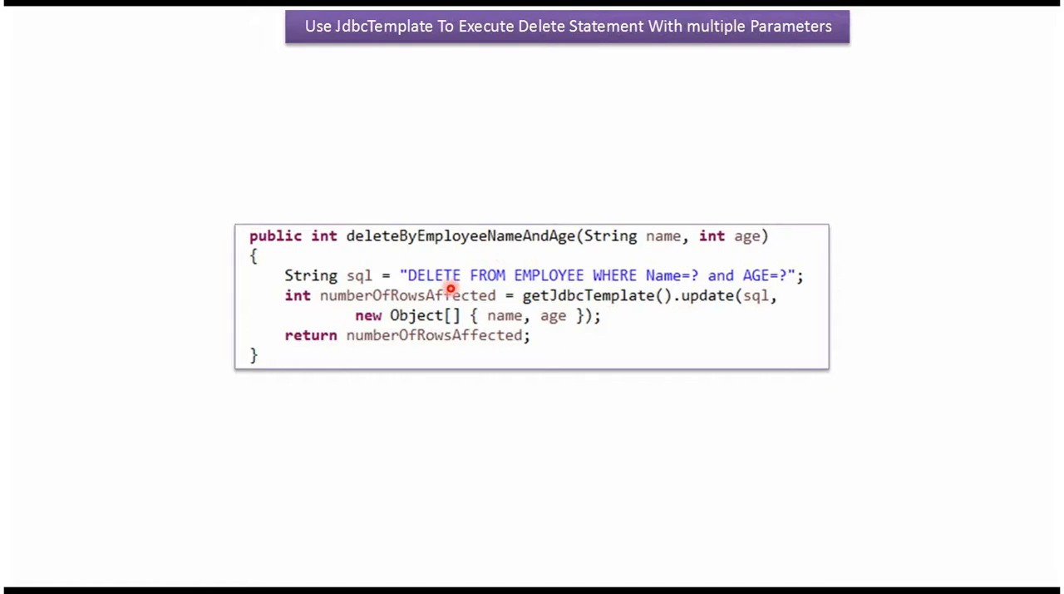
mouse_move(442, 283)
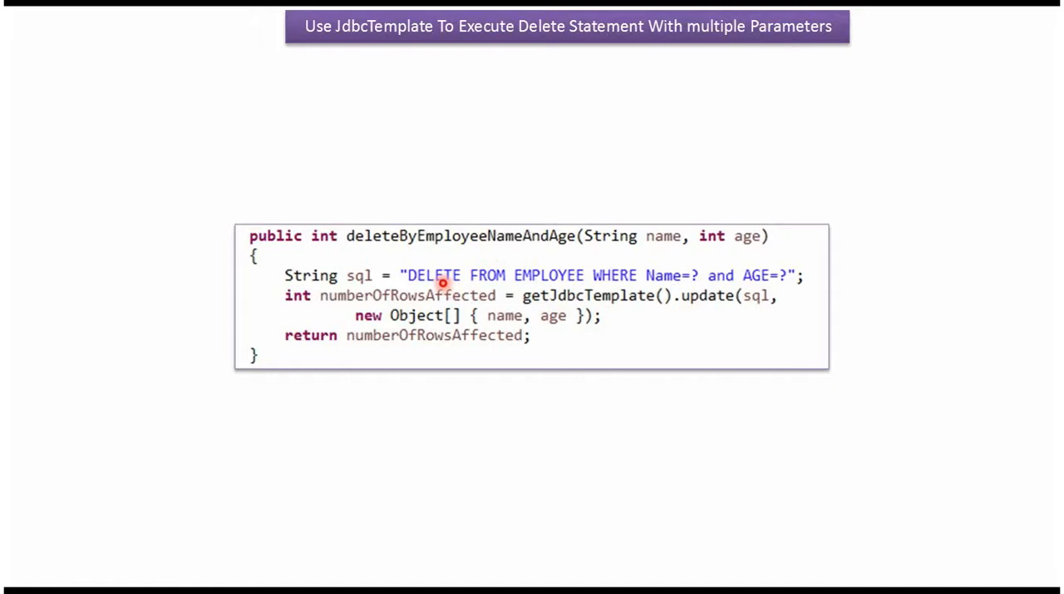
mouse_move(729, 279)
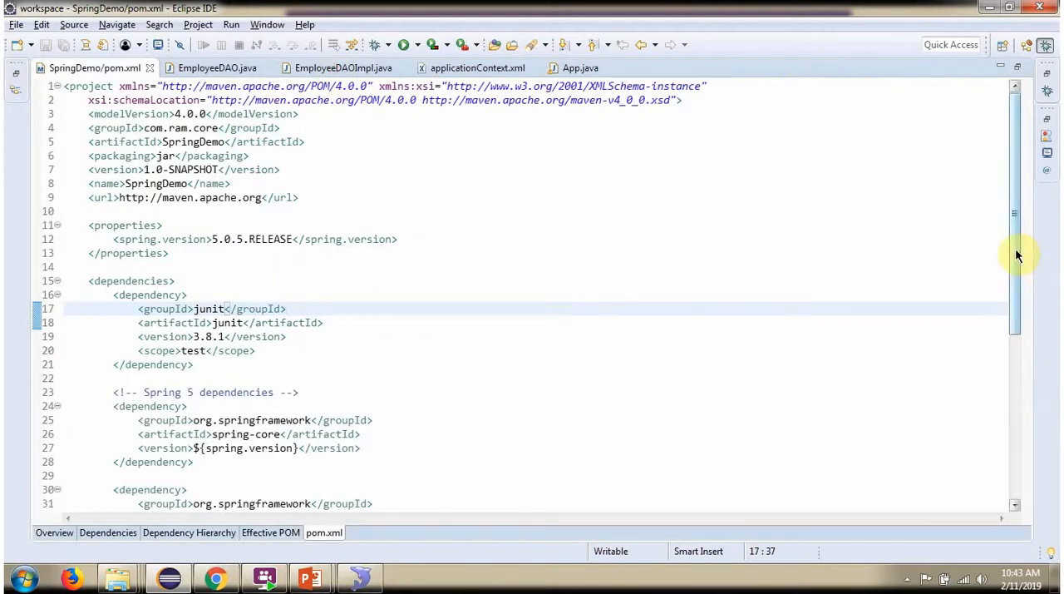
Step: Scroll through the pom.xml dependencies, then move to the EmployeeDAO interface
scroll(down, 3)
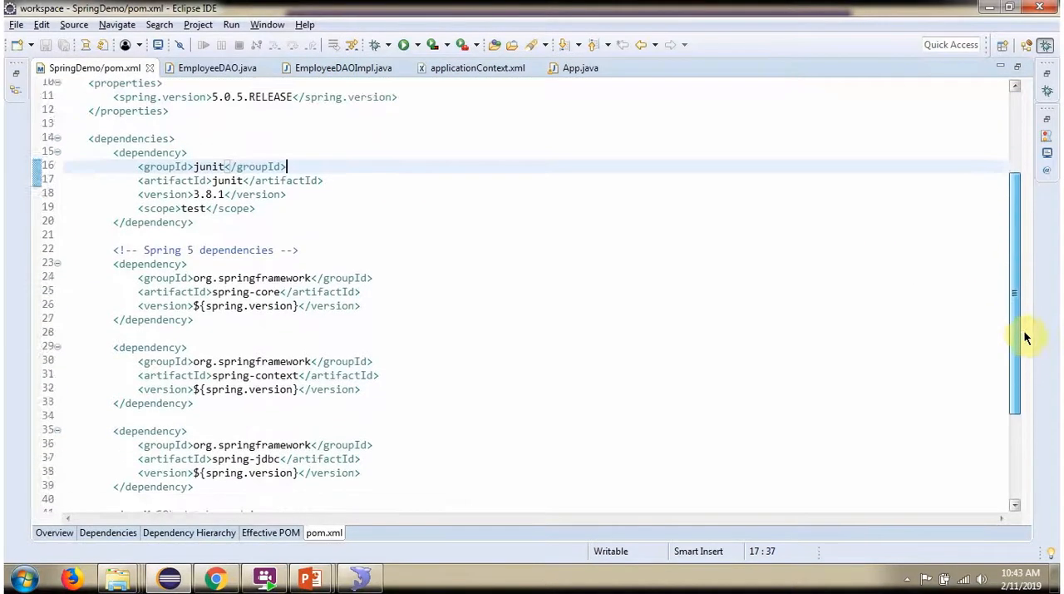
scroll(down, 3)
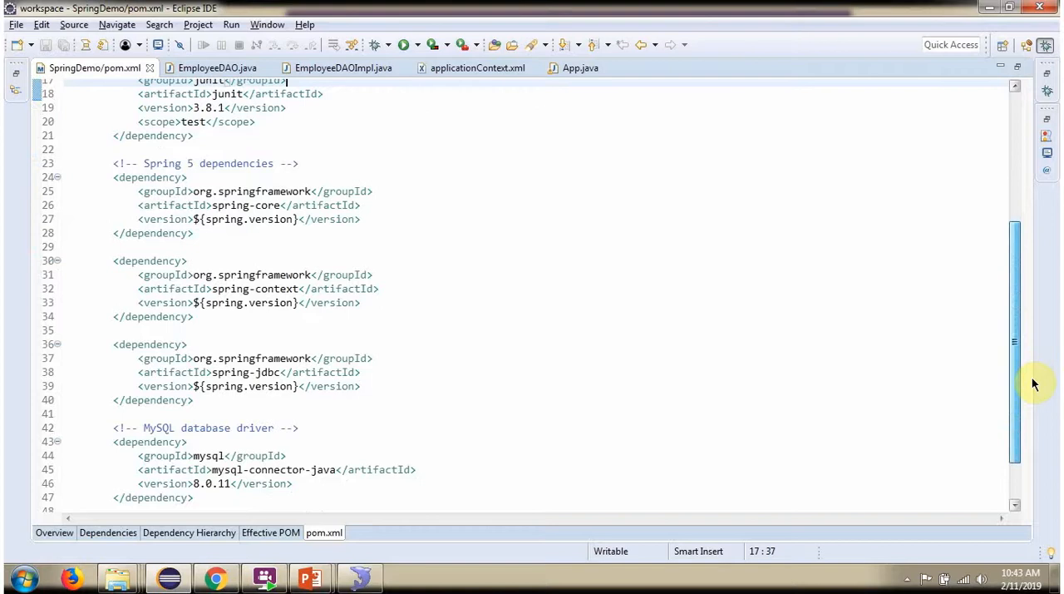
scroll(down, 3)
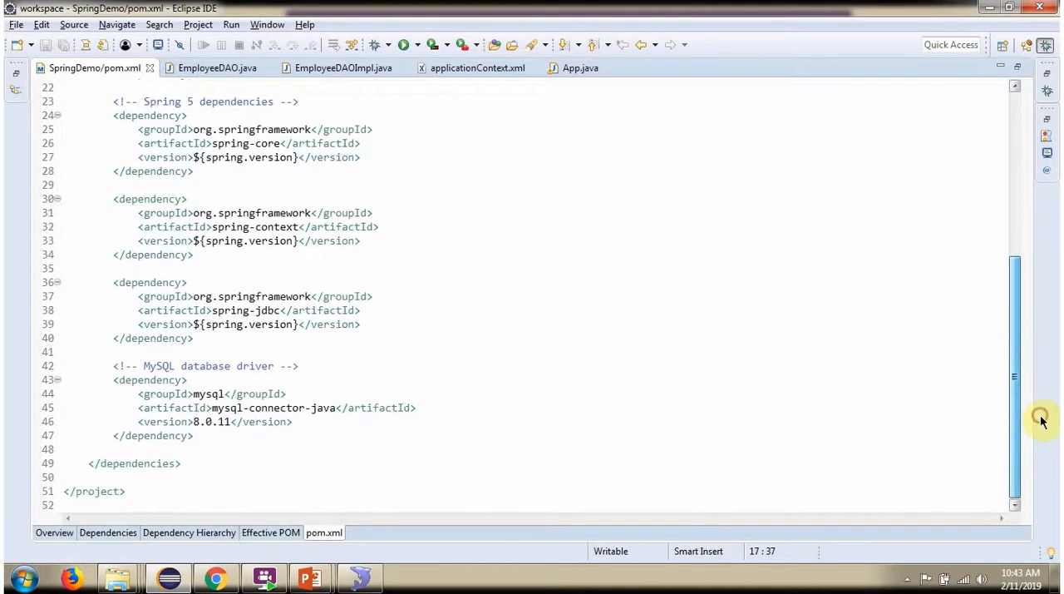
mouse_move(917, 407)
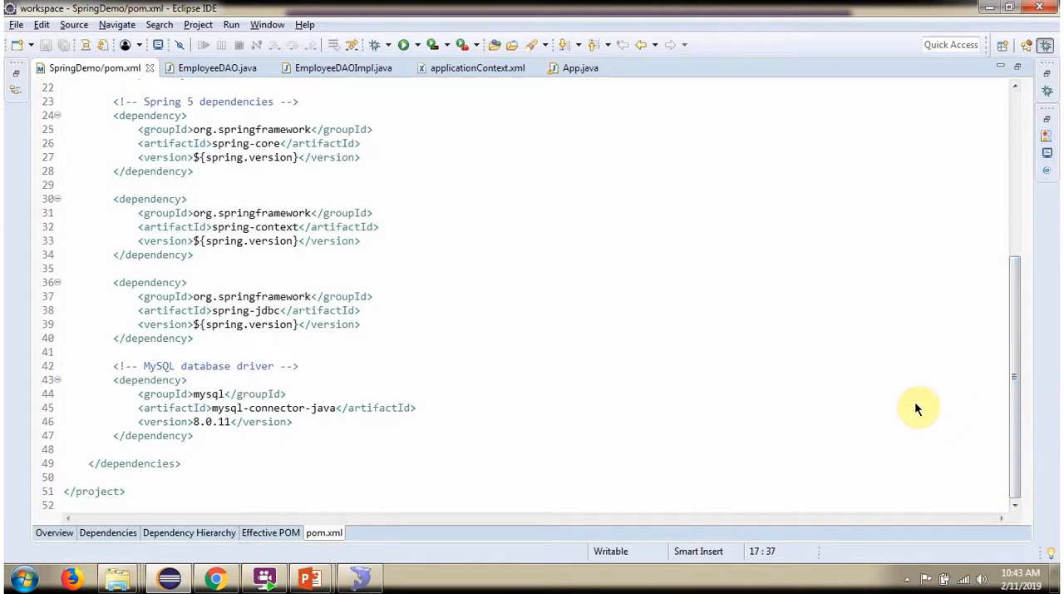
click(217, 67)
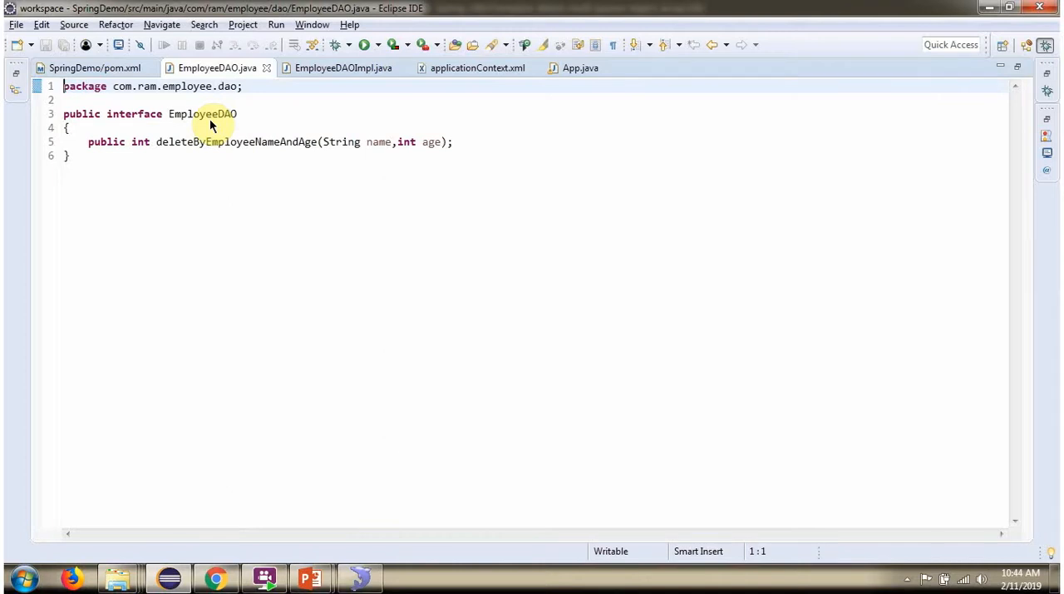
mouse_move(208, 160)
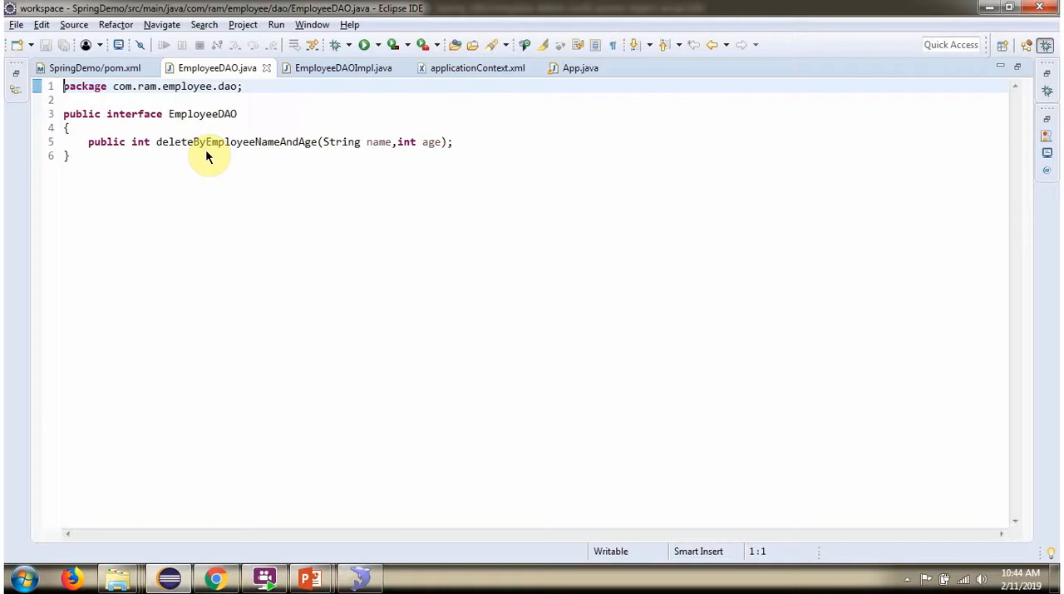
mouse_move(286, 162)
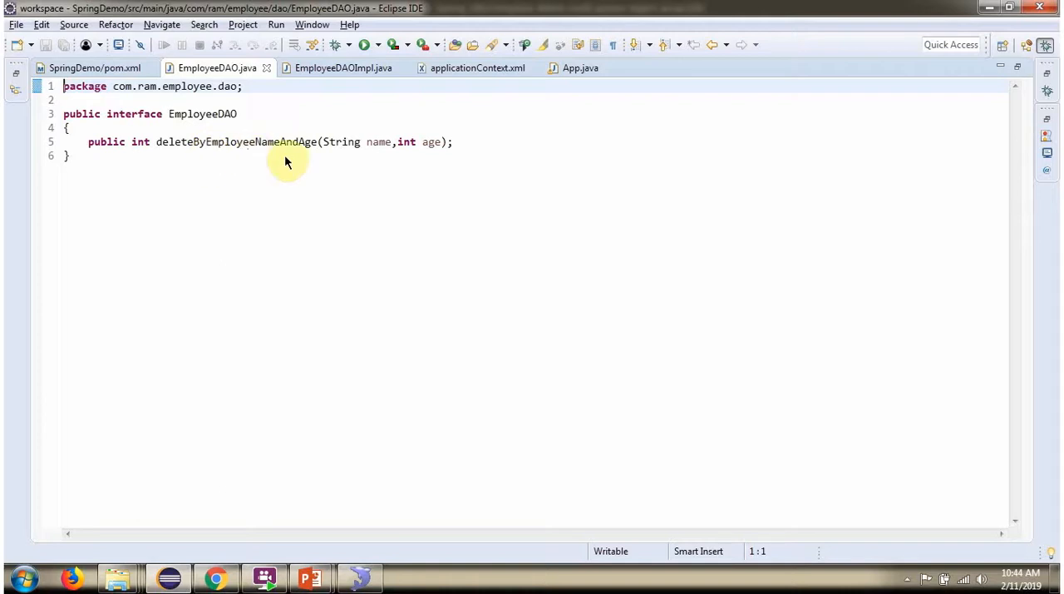
Step: Review EmployeeDAOImpl and applicationContext.xml's dataSource and employeeDAO beans, ending on App.java
click(343, 66)
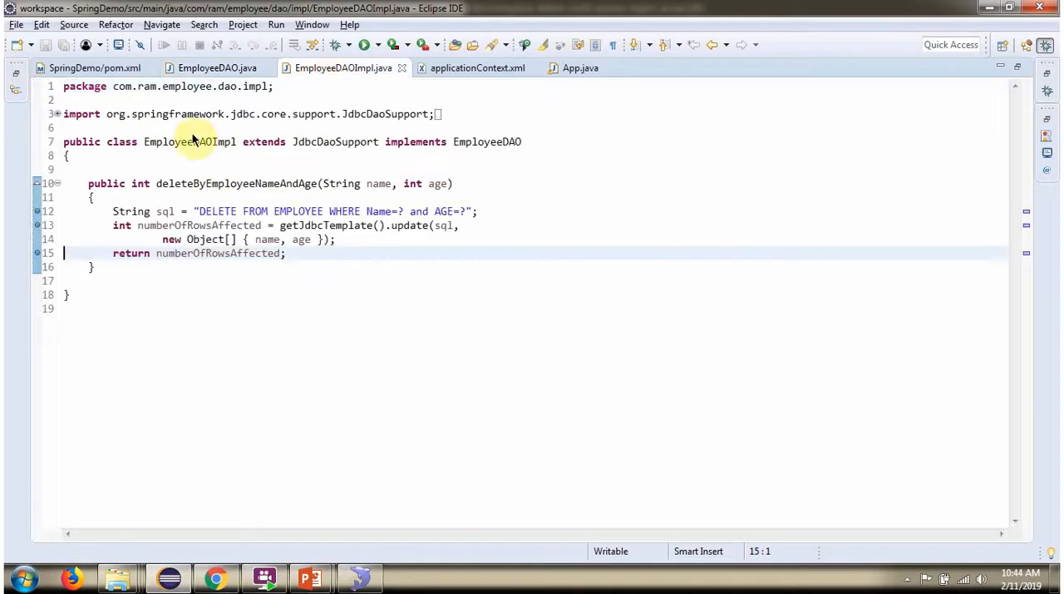
mouse_move(183, 159)
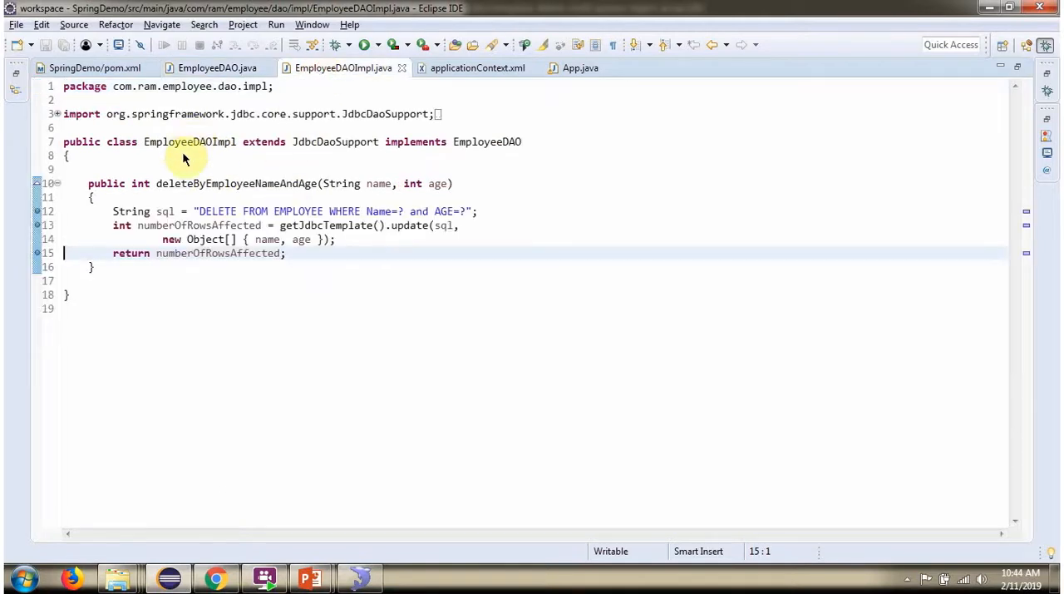
mouse_move(263, 156)
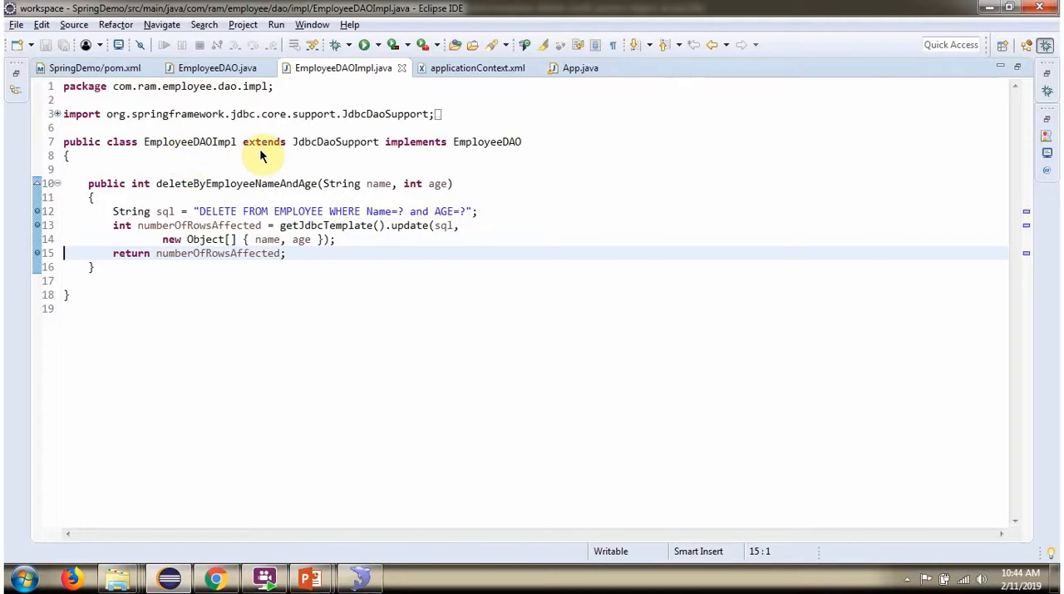
mouse_move(336, 155)
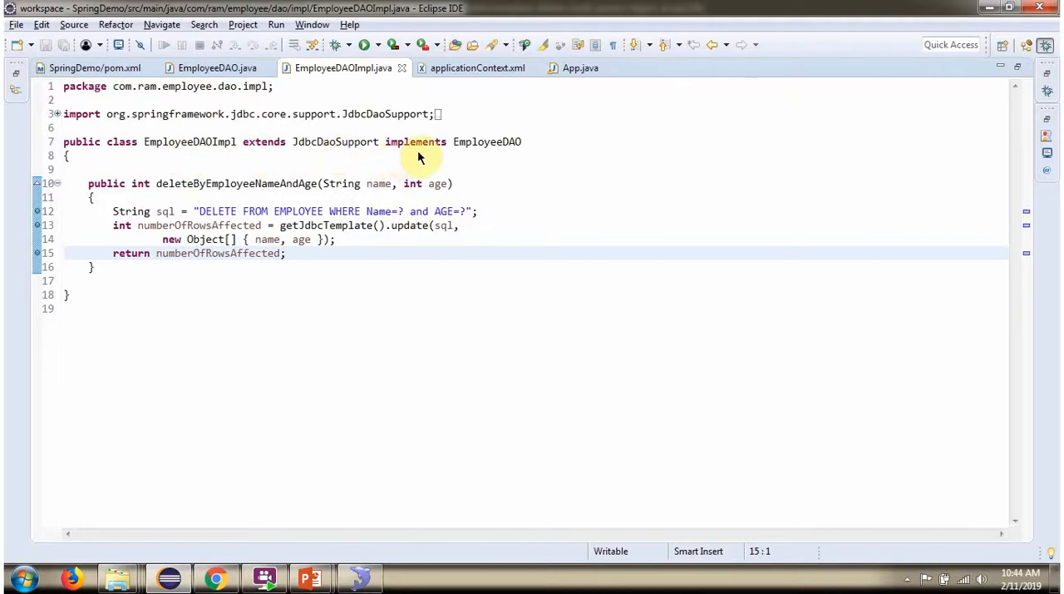
mouse_move(499, 159)
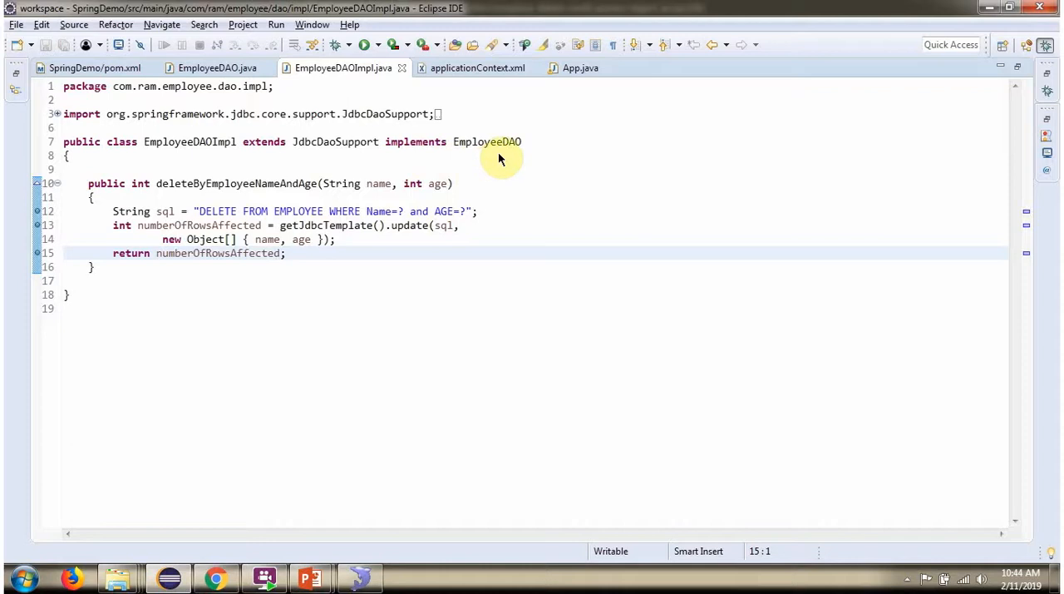
mouse_move(246, 196)
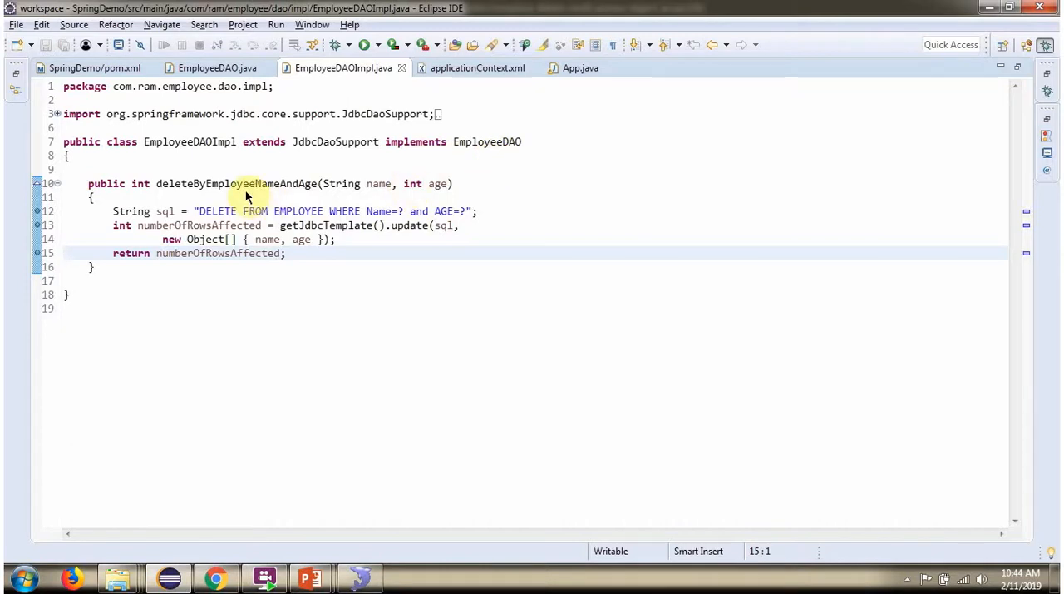
mouse_move(298, 194)
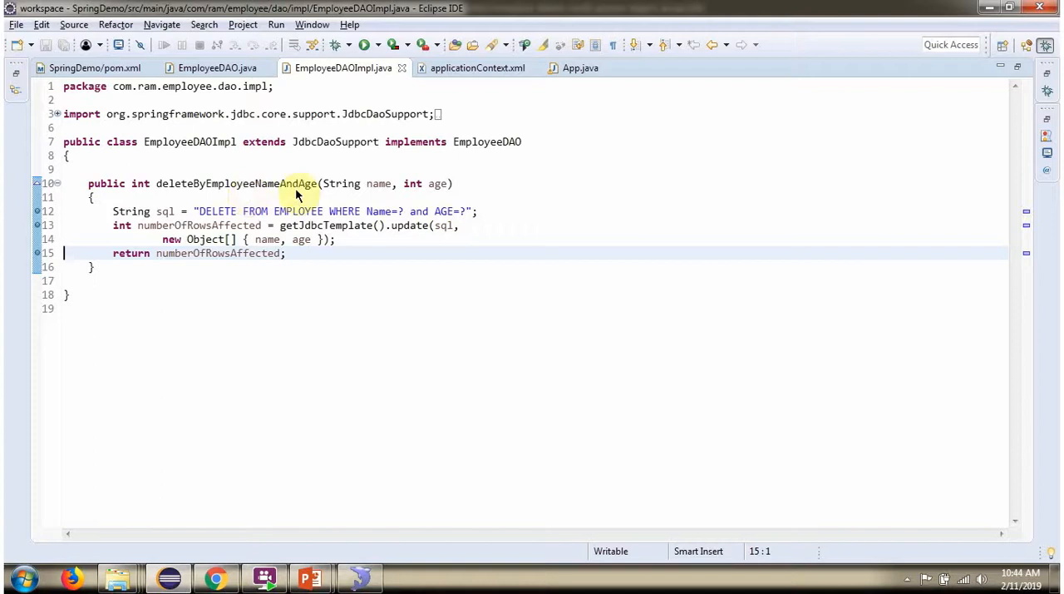
mouse_move(280, 260)
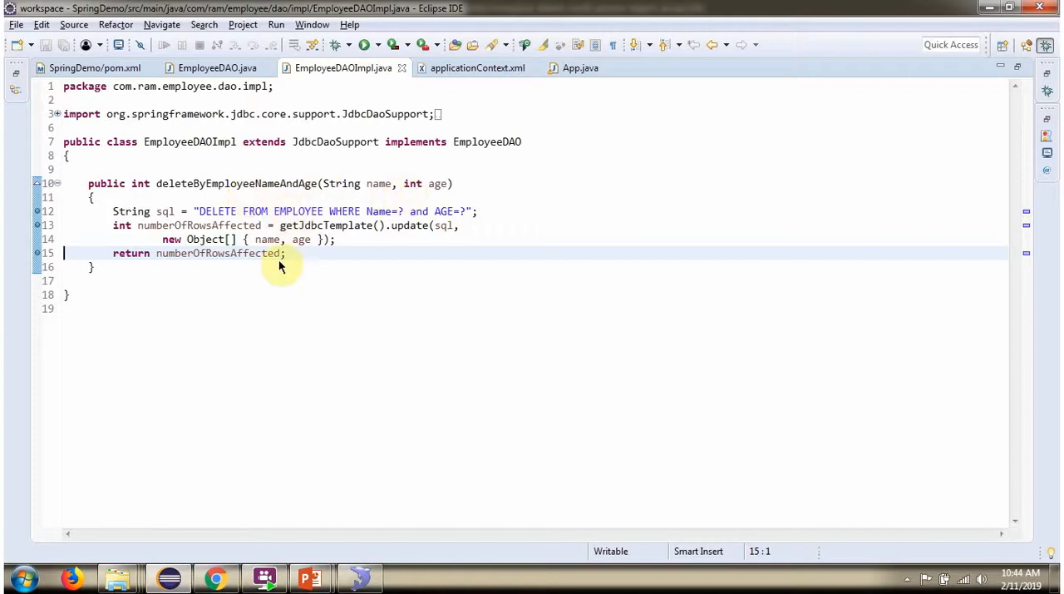
click(477, 66)
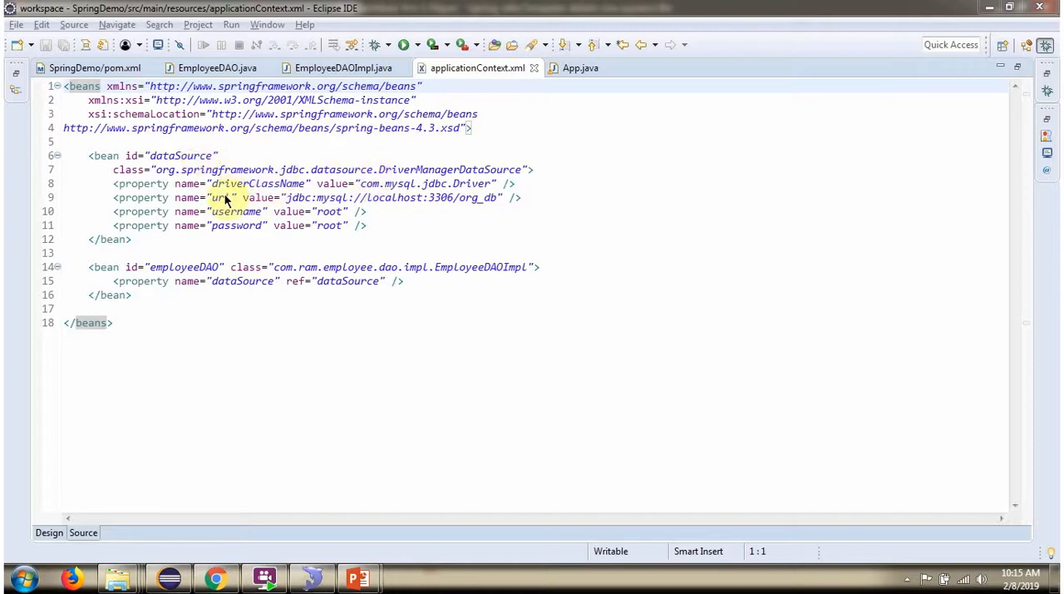
mouse_move(324, 212)
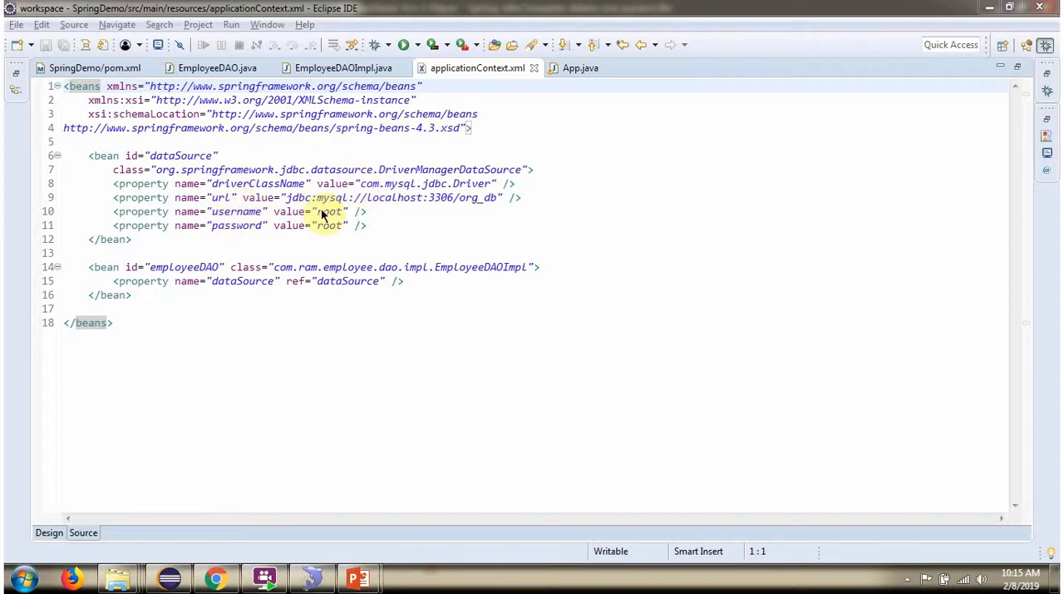
mouse_move(314, 332)
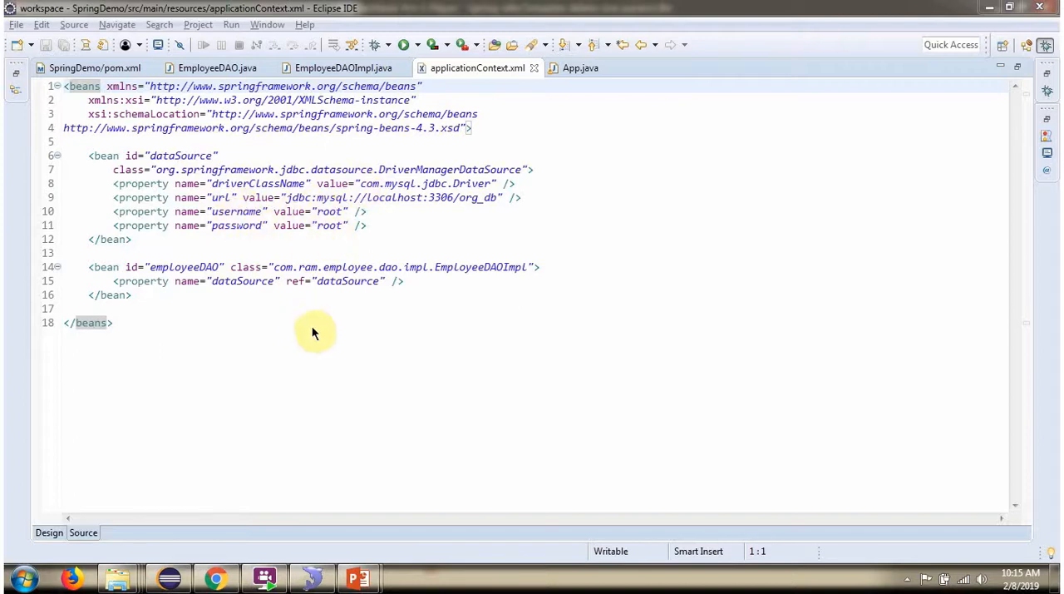
mouse_move(348, 296)
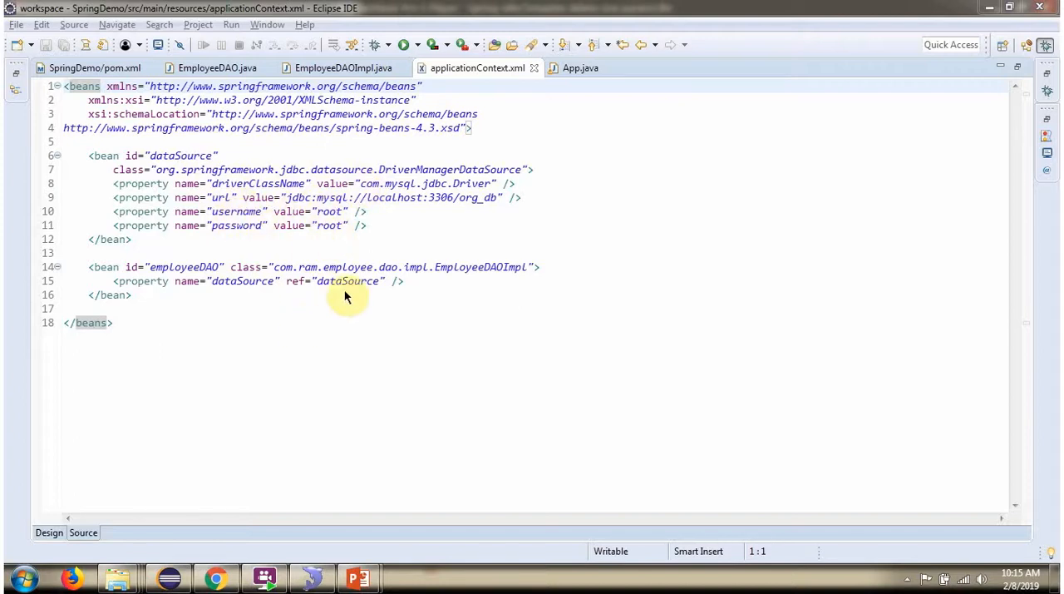
mouse_move(476, 279)
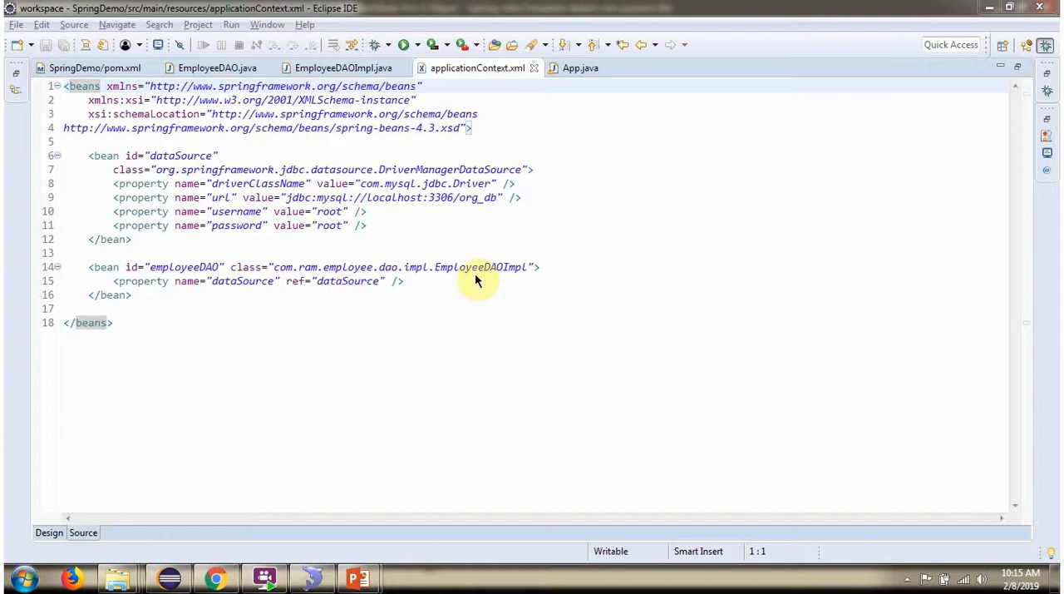
click(579, 66)
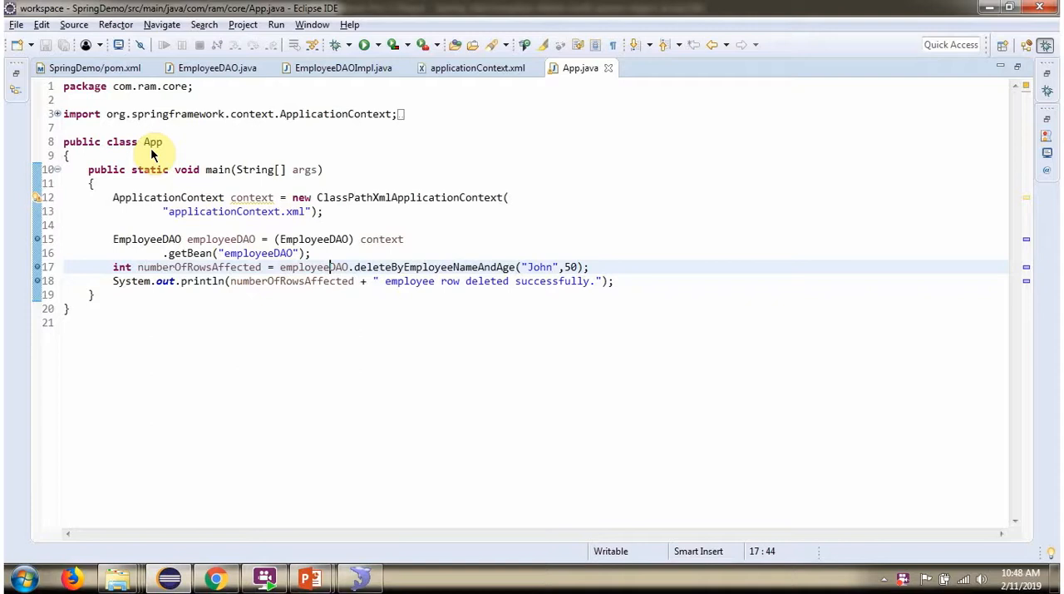
mouse_move(243, 206)
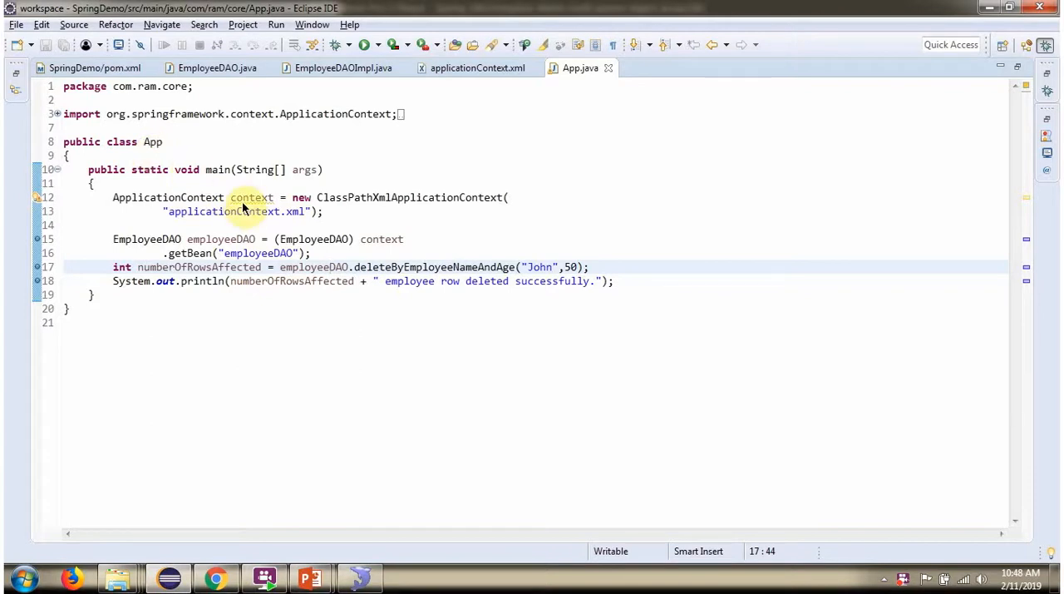
mouse_move(198, 214)
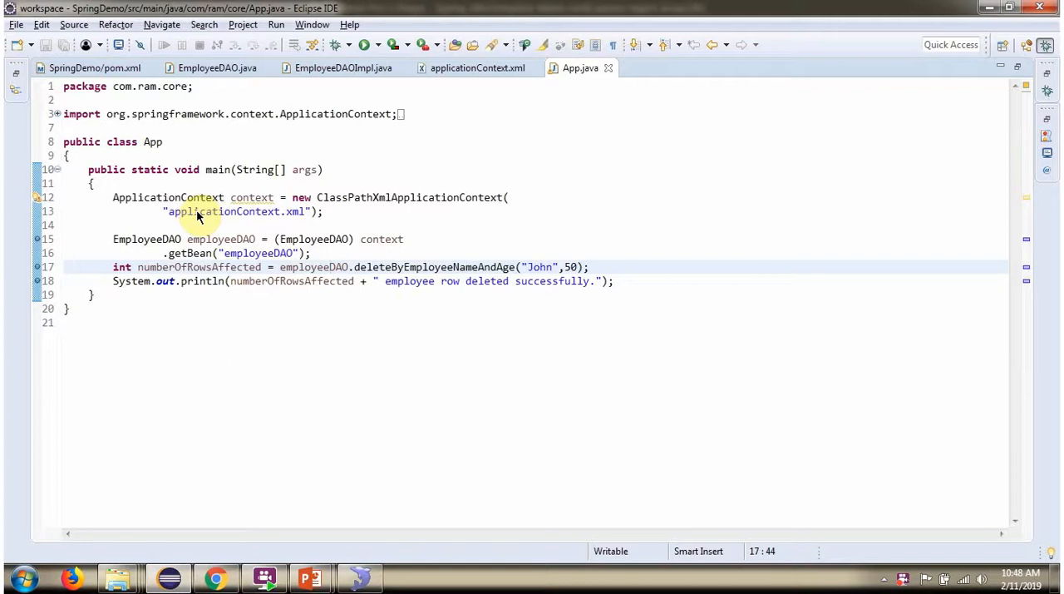
mouse_move(282, 220)
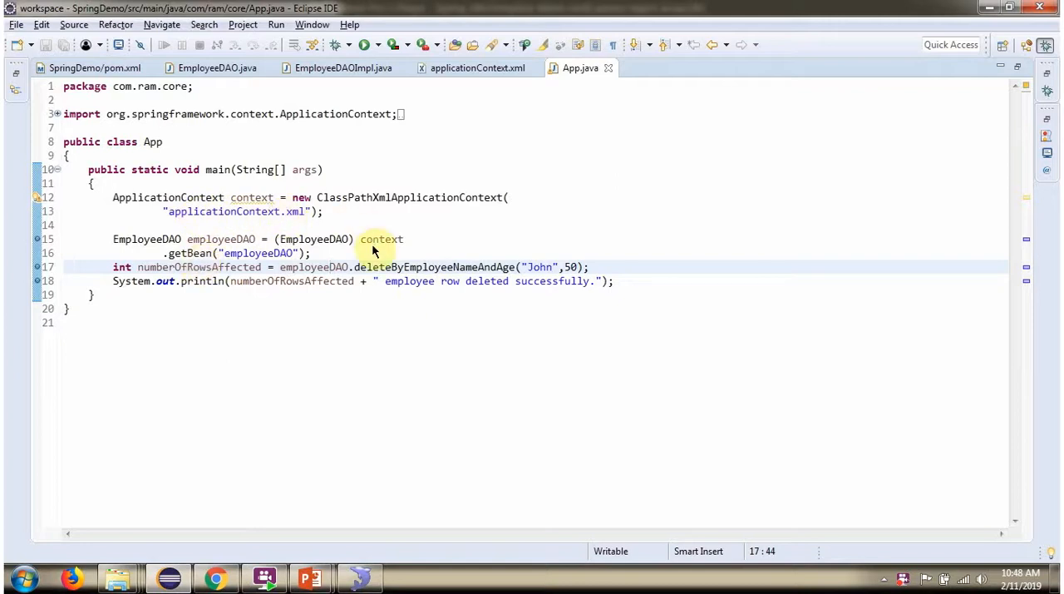
mouse_move(369, 233)
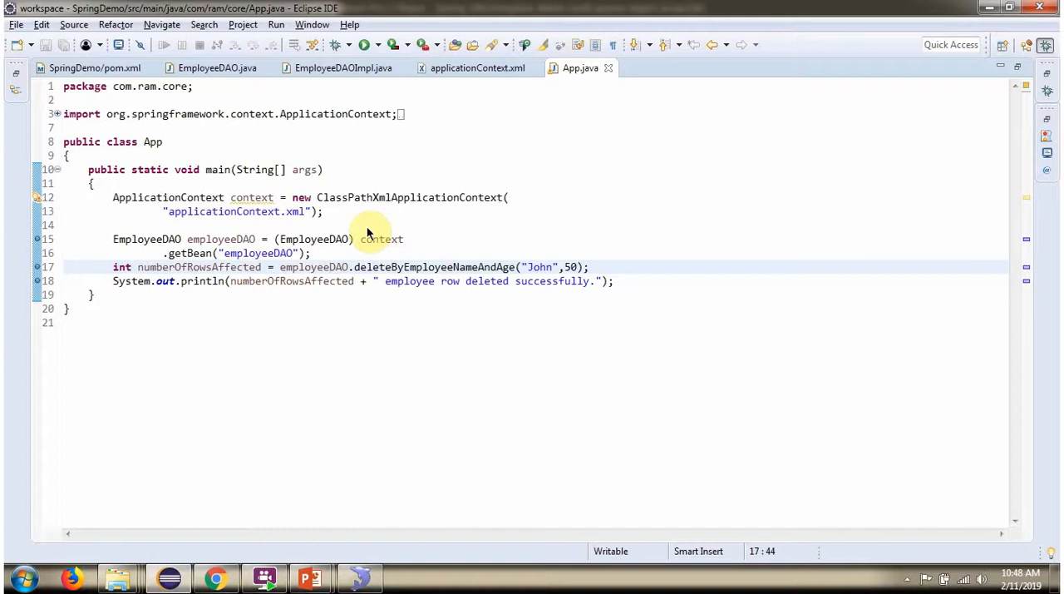
mouse_move(239, 241)
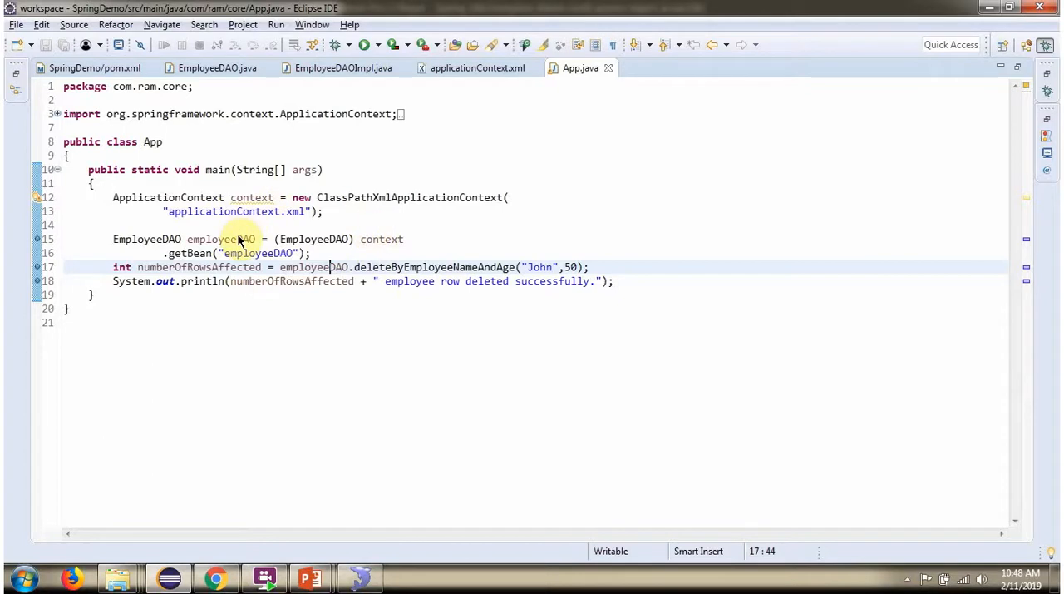
mouse_move(256, 229)
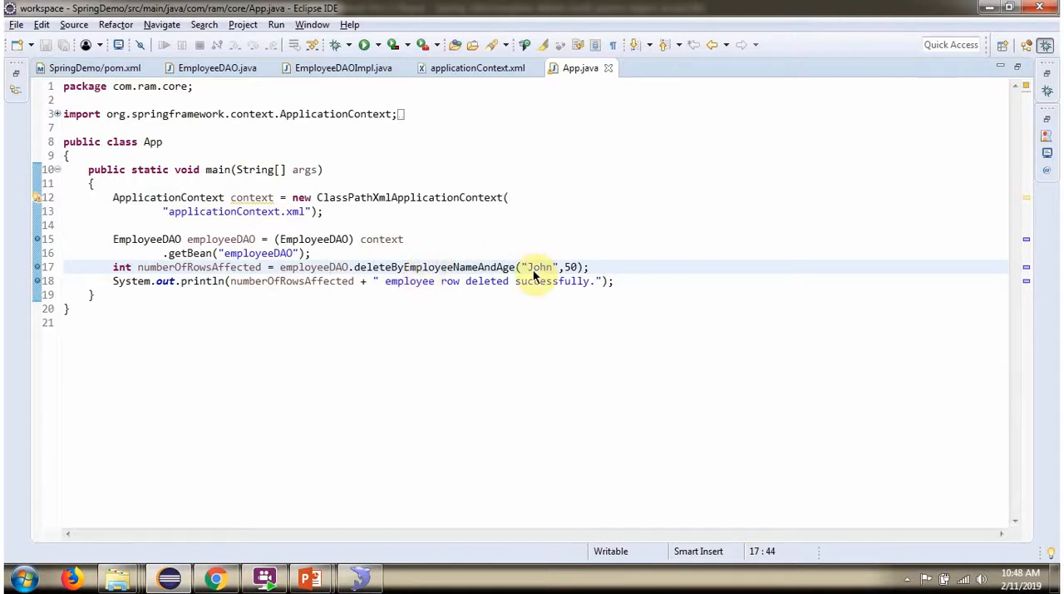
mouse_move(580, 266)
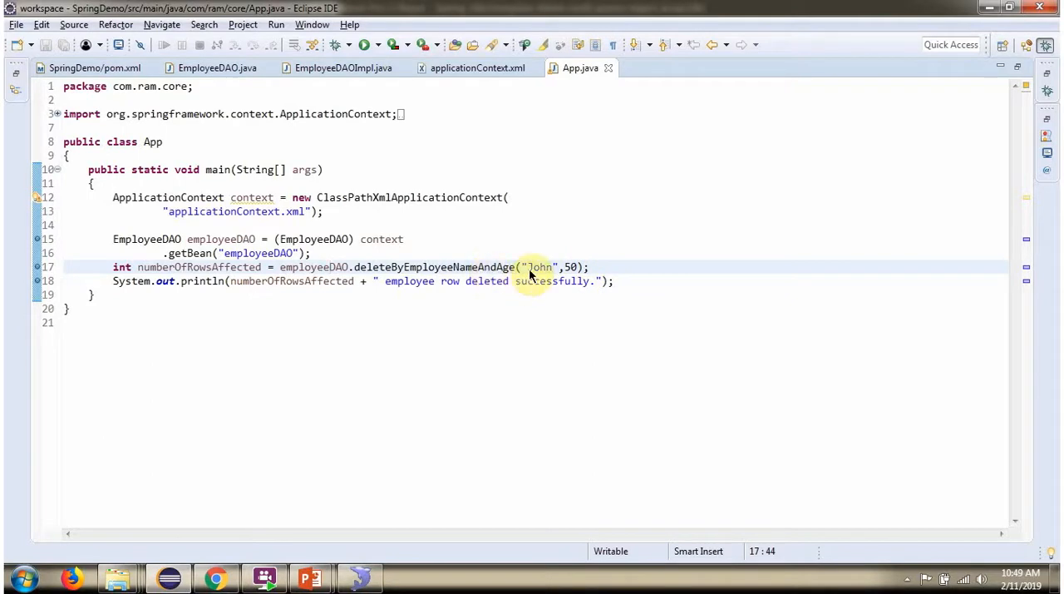
mouse_move(572, 274)
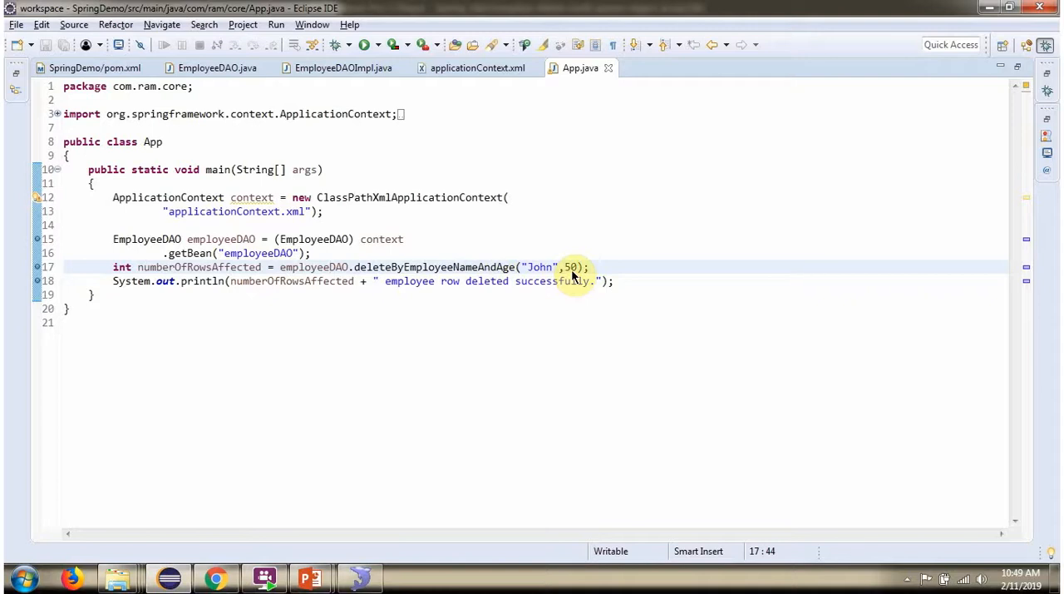
mouse_move(242, 293)
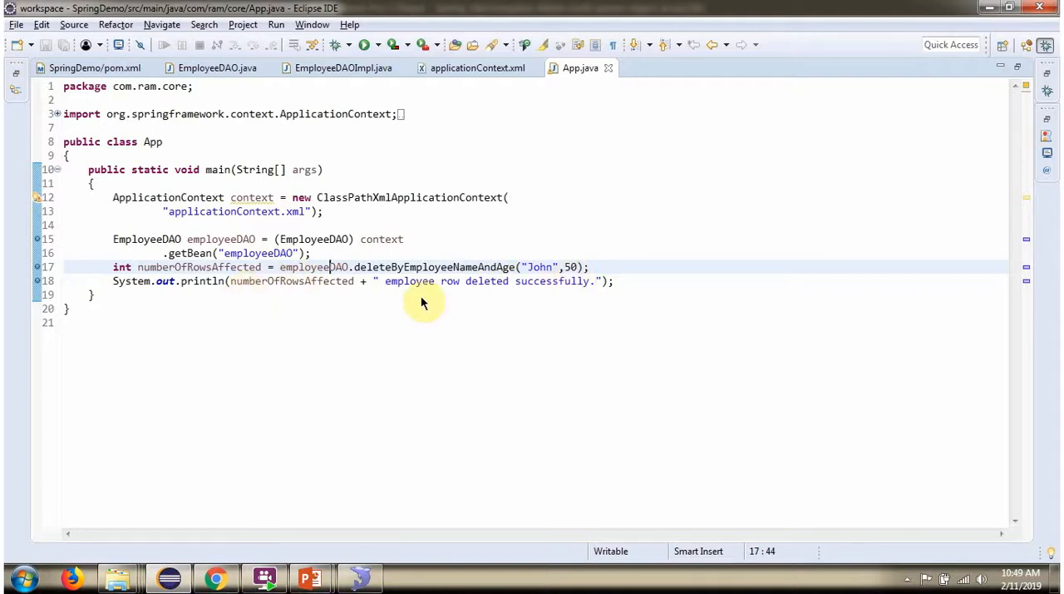
mouse_move(545, 299)
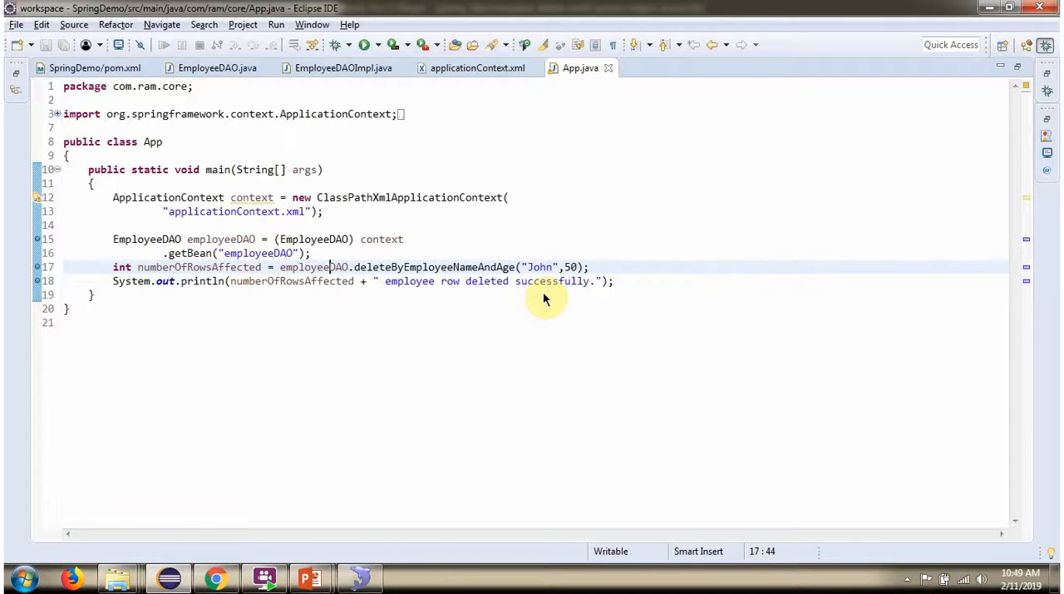
Step: Launch App.java in debug mode after reviewing deleteByEmployeeNameAndAge("John",50)
click(362, 45)
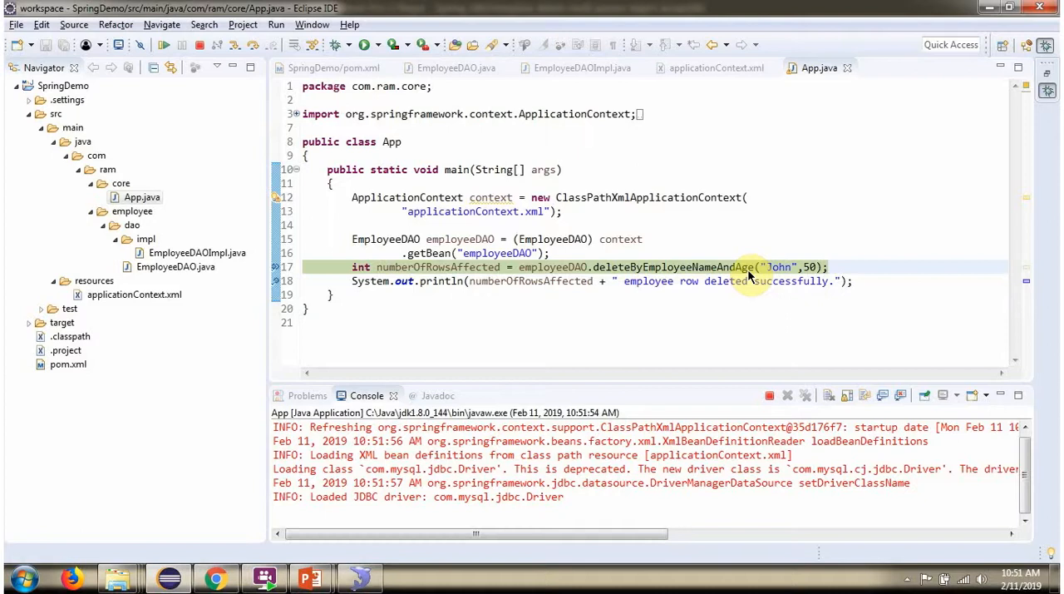
Step: Step into the delete confirming the SQL, name John and one row, then return to App.java
click(582, 66)
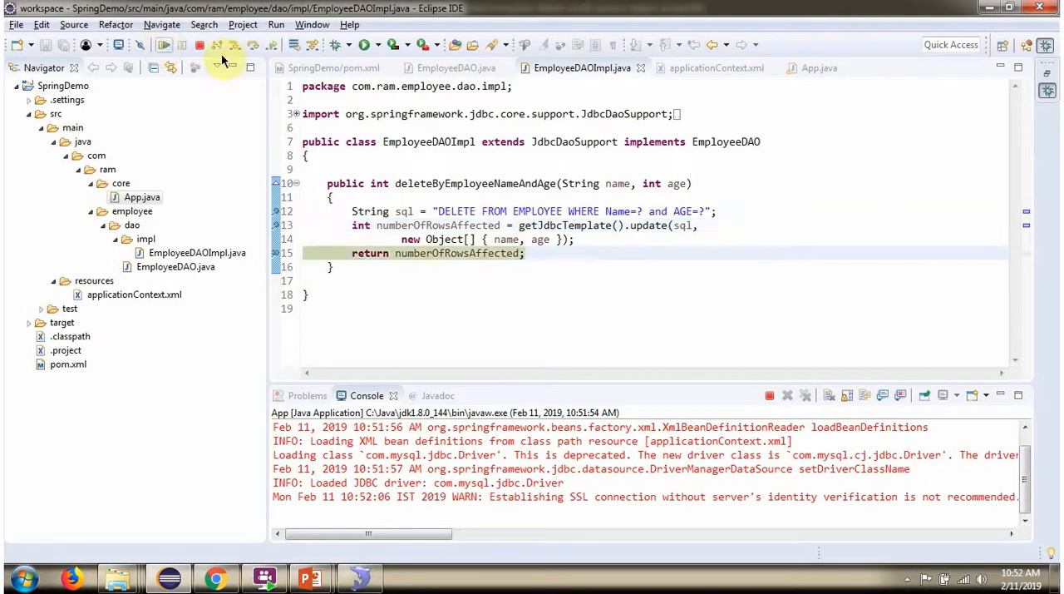
mouse_move(680, 226)
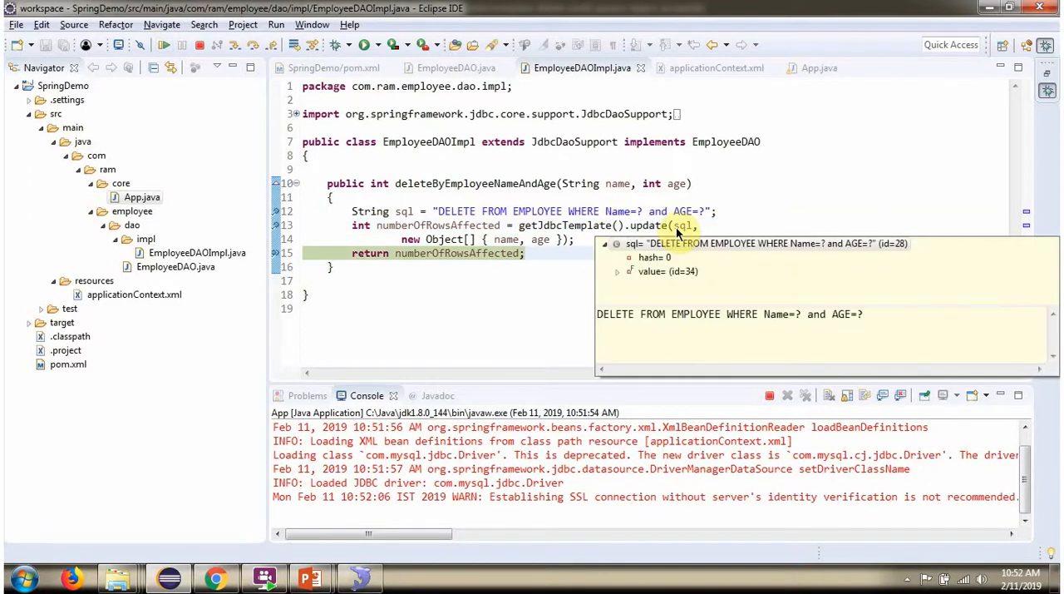
mouse_move(507, 239)
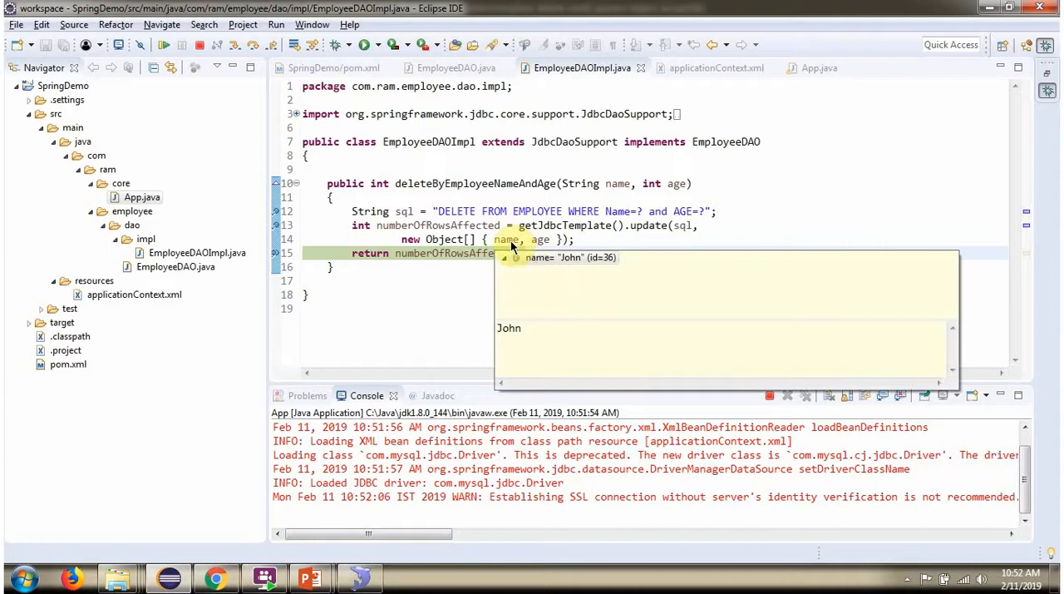
mouse_move(540, 240)
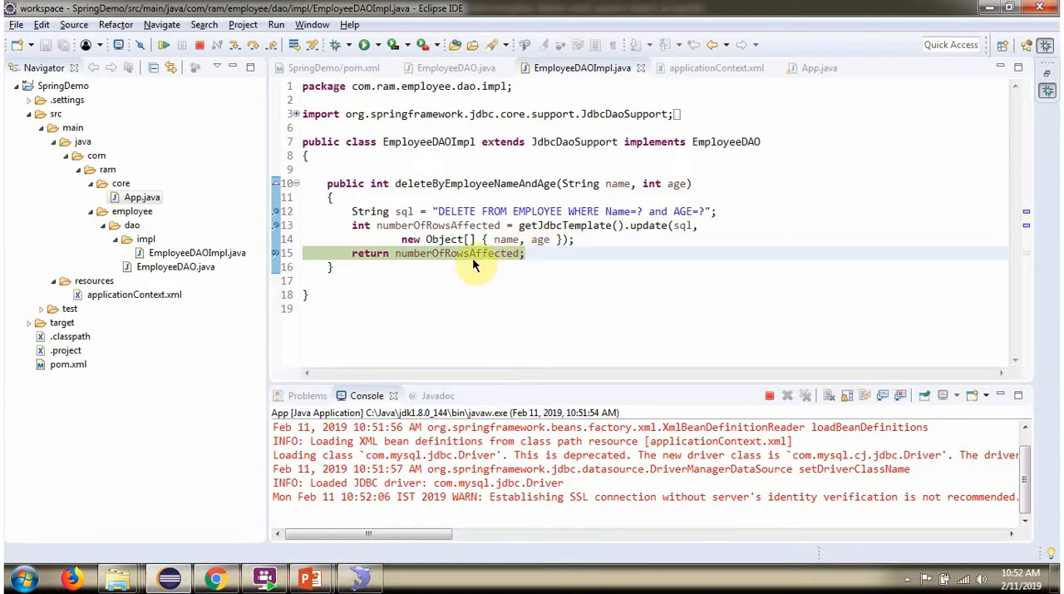
mouse_move(441, 224)
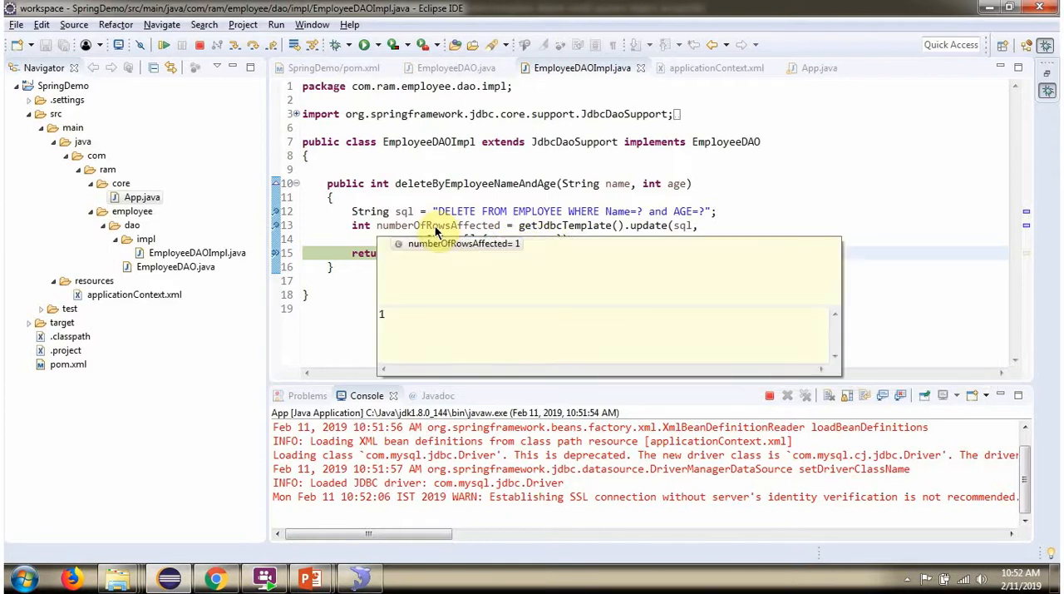
click(818, 66)
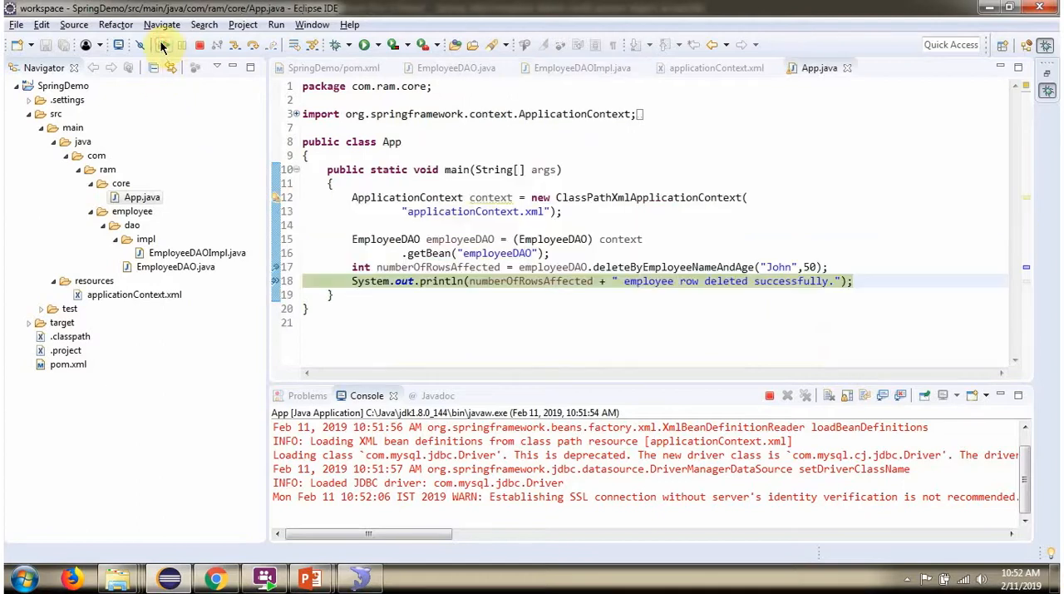
Step: Resume the program to completion before checking the employee table in SQLyog
click(163, 45)
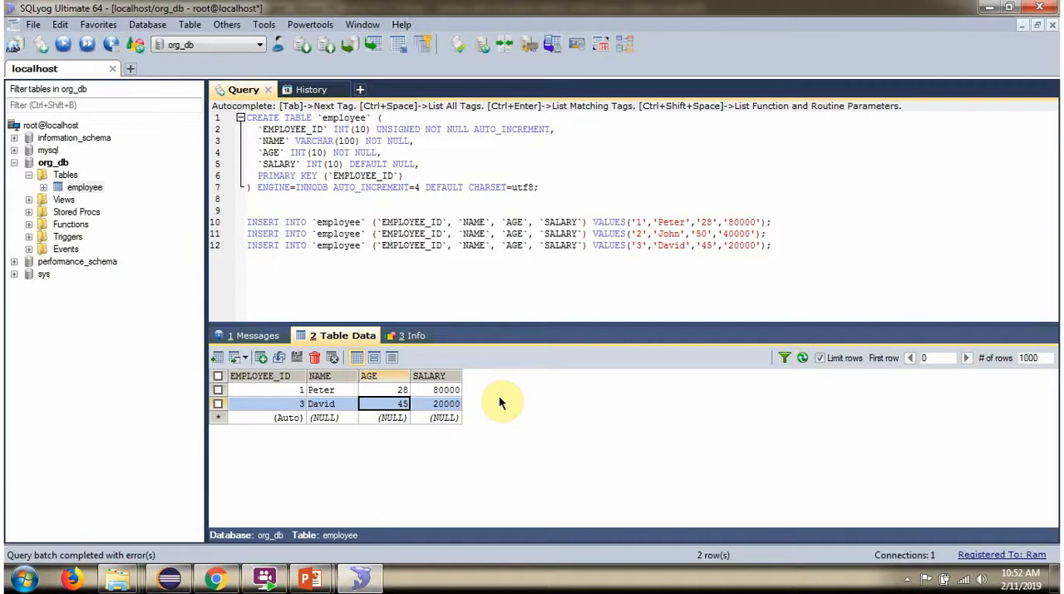
mouse_move(455, 413)
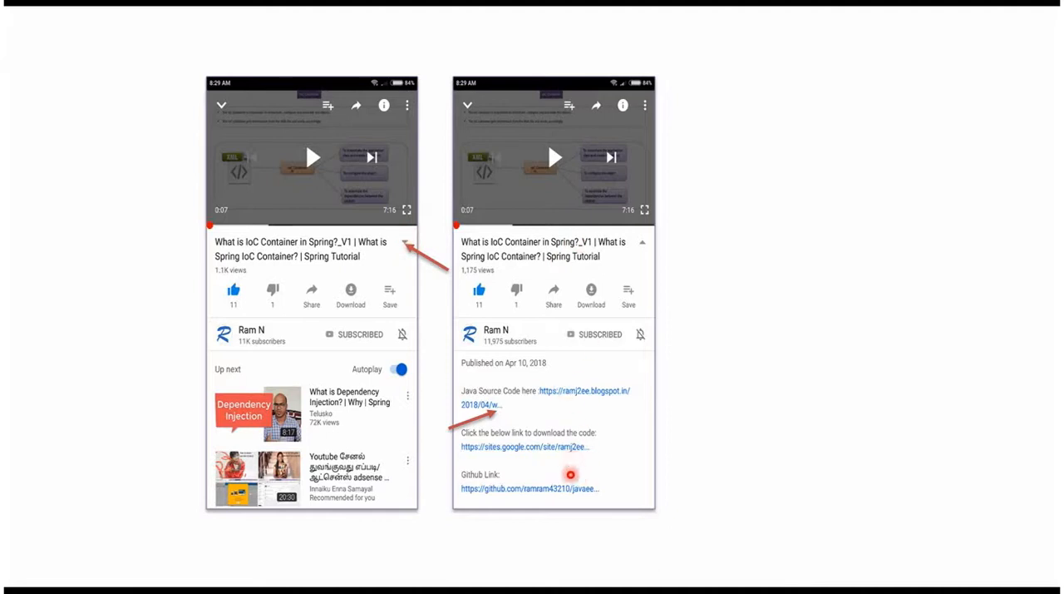
mouse_move(574, 407)
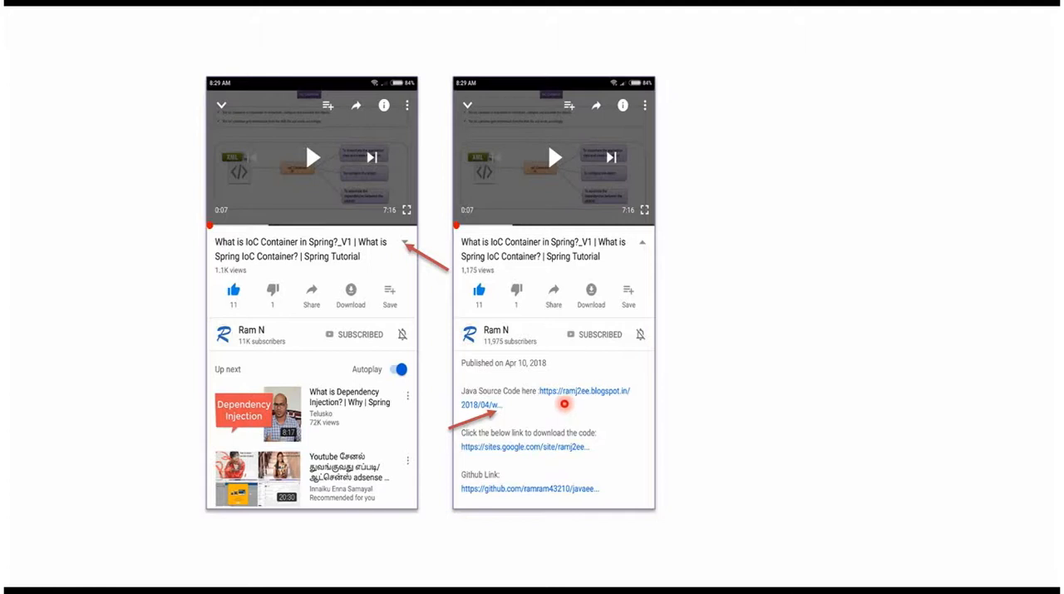
mouse_move(561, 475)
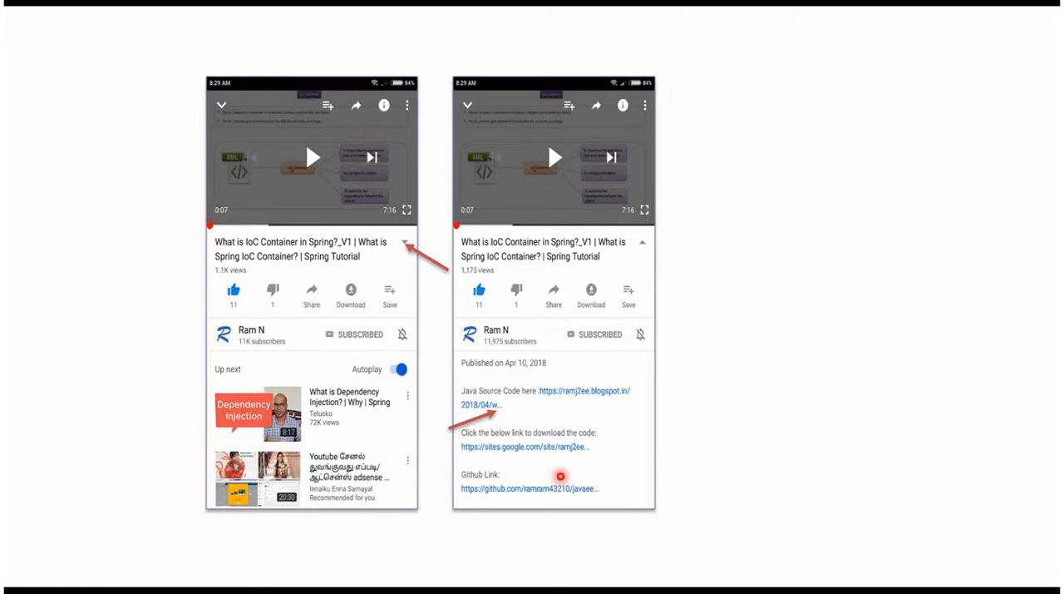